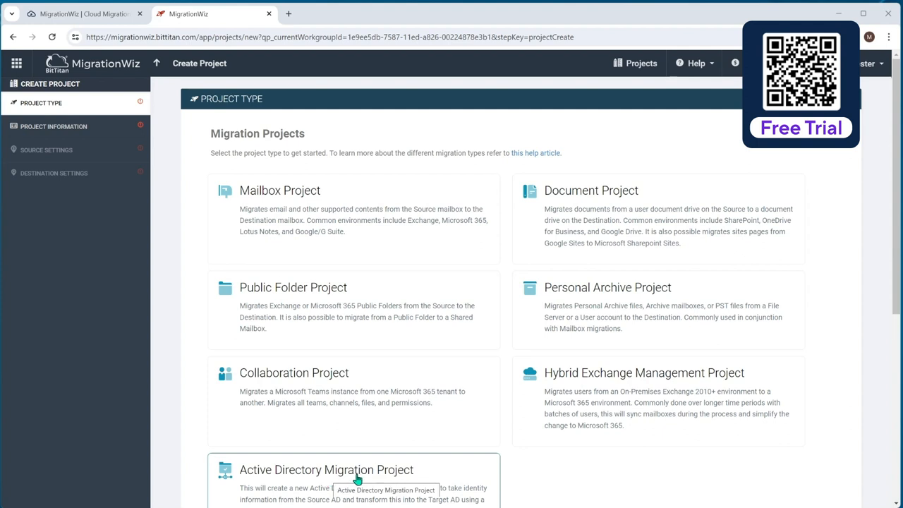
pyautogui.moveTo(363, 488)
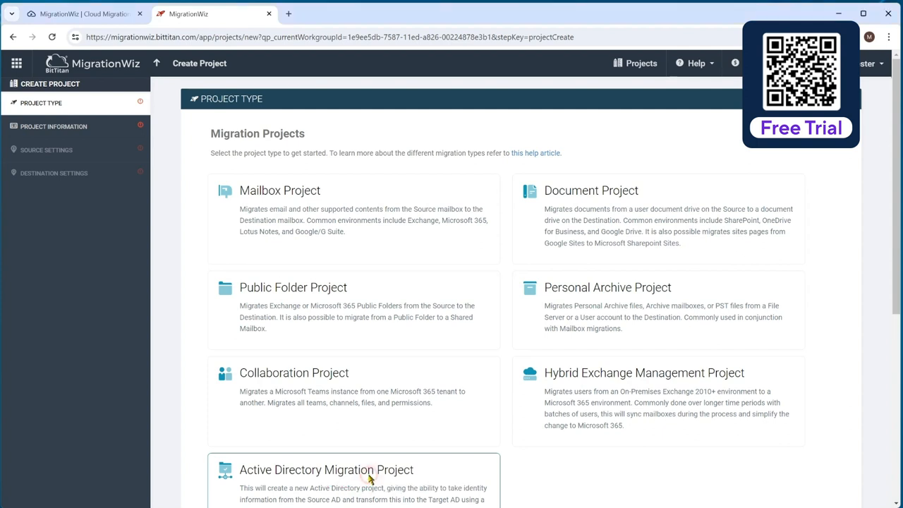
# Choose Active Directory Migration Project as the new project type.
pyautogui.click(326, 469)
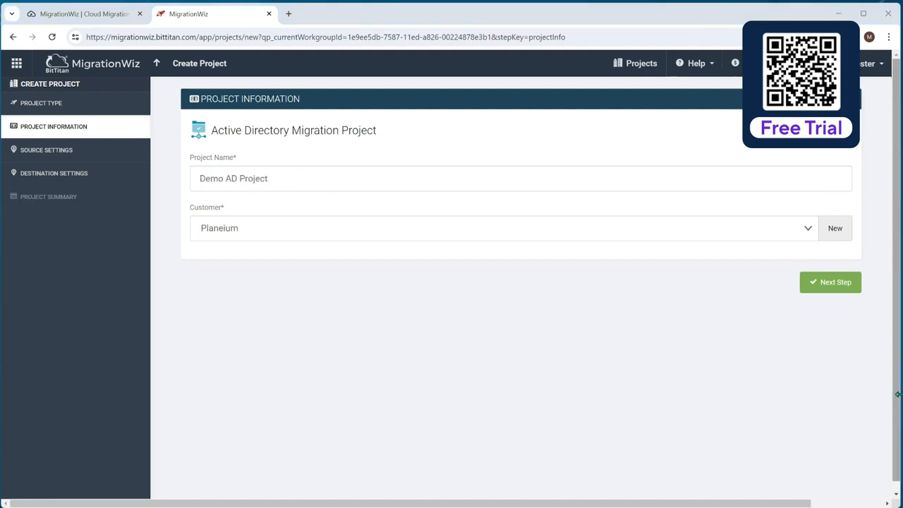
# Advance to Source Settings and copy the project's API key.
pyautogui.click(830, 281)
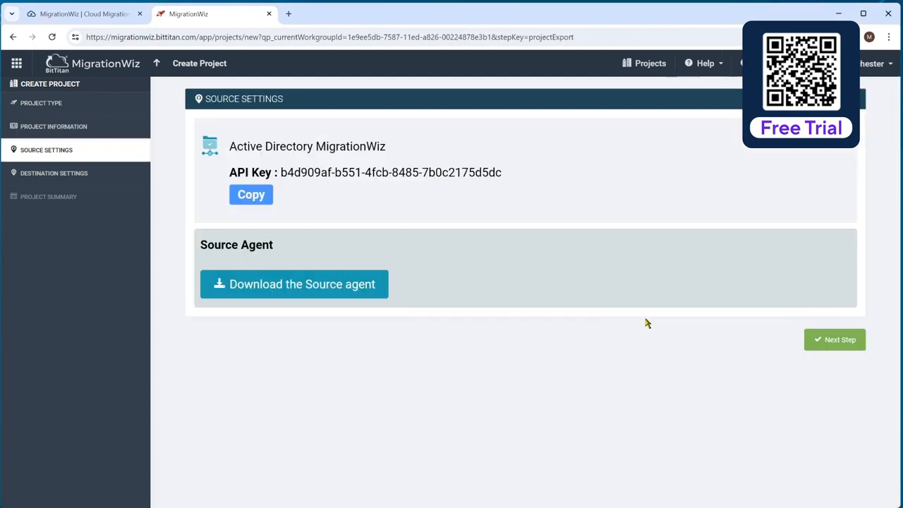
pyautogui.moveTo(621, 316)
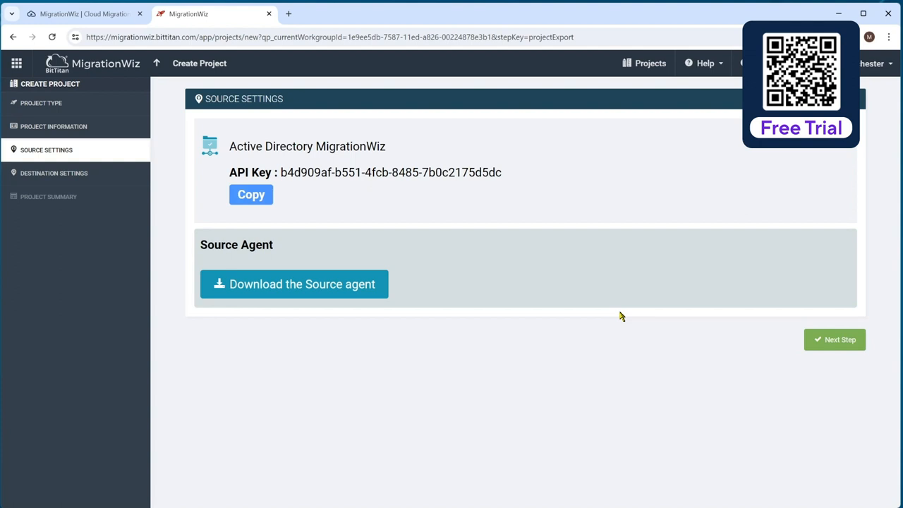
pyautogui.moveTo(378, 219)
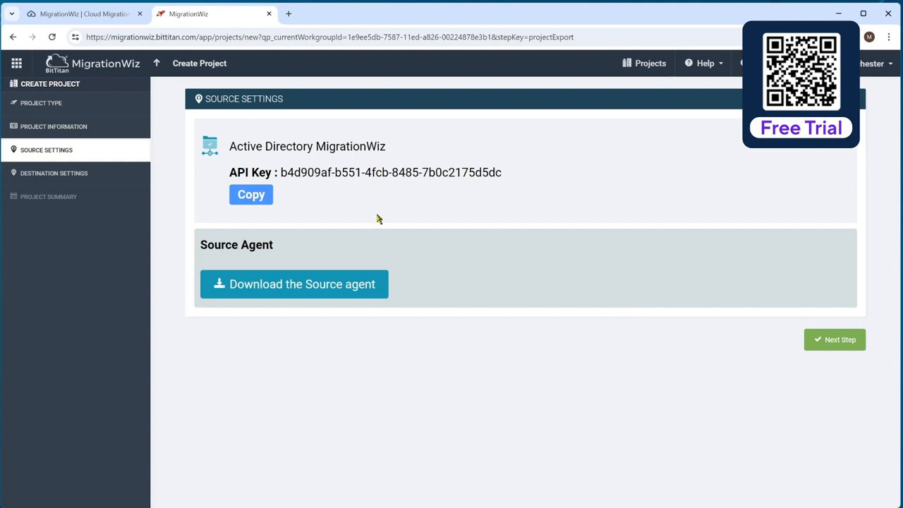
pyautogui.moveTo(288, 206)
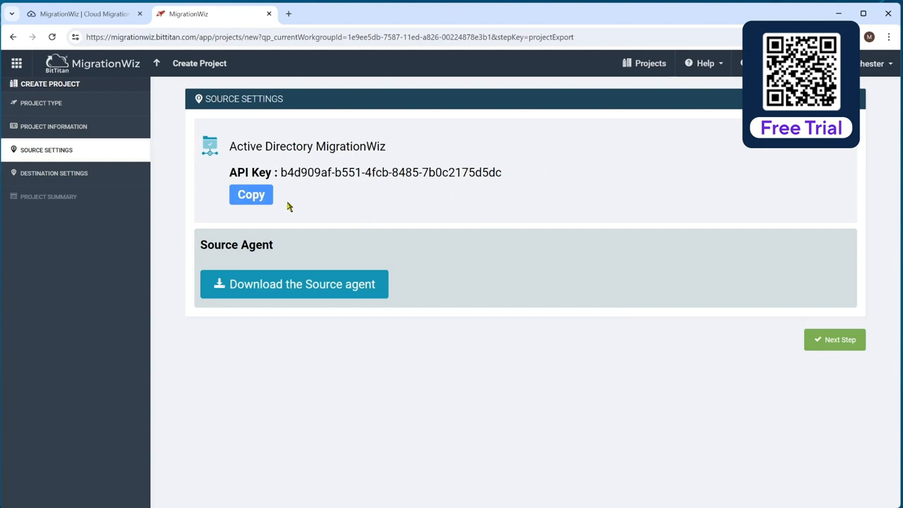
pyautogui.click(250, 194)
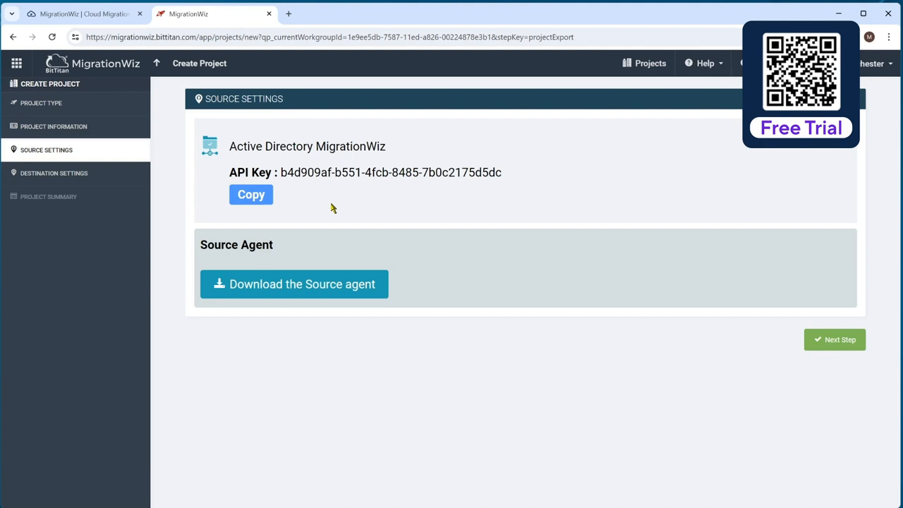
pyautogui.moveTo(799, 305)
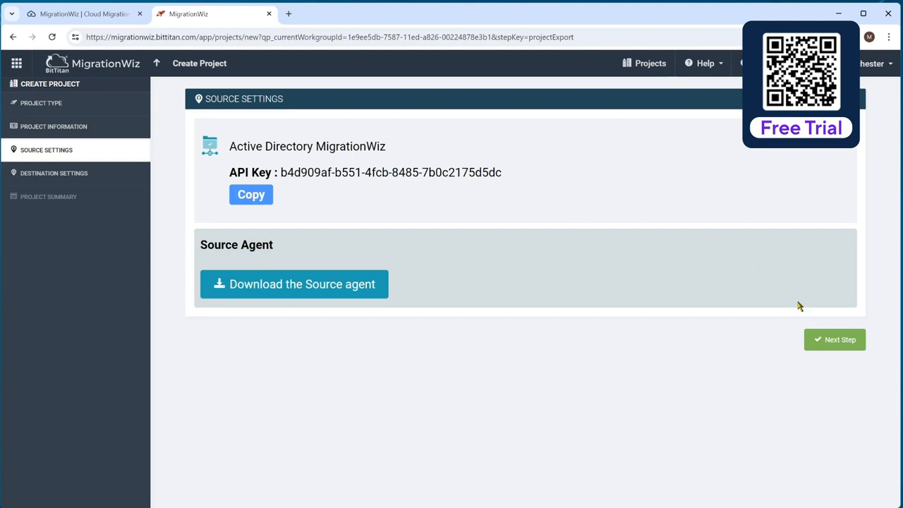
# Set the destination SQL database region to West US 2 and go to the summary.
pyautogui.click(834, 339)
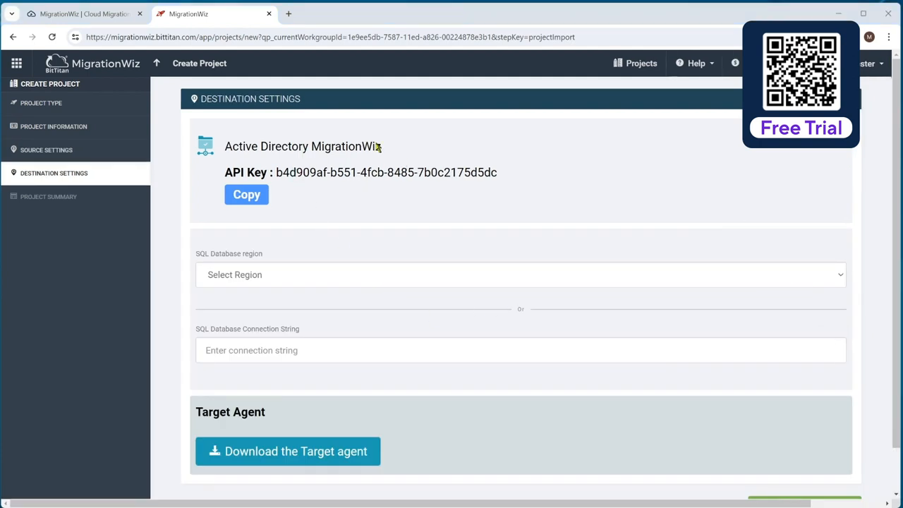
pyautogui.moveTo(367, 277)
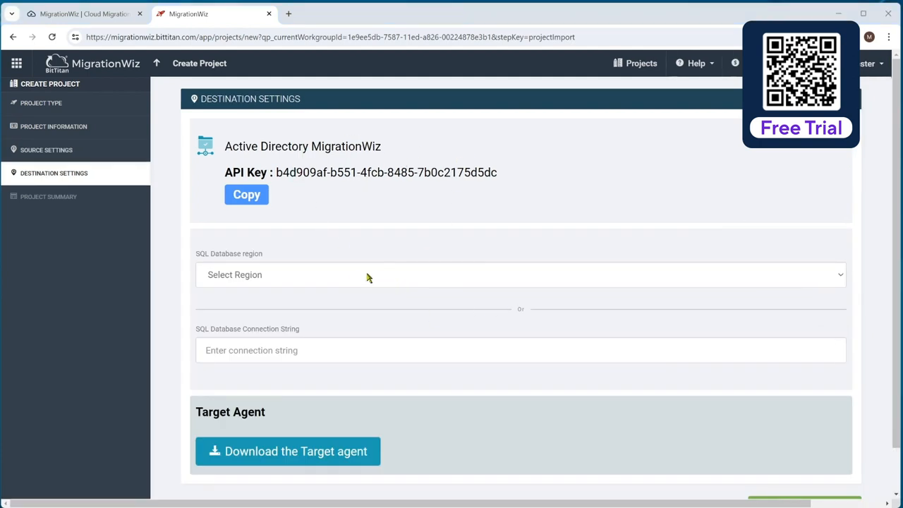
pyautogui.moveTo(339, 278)
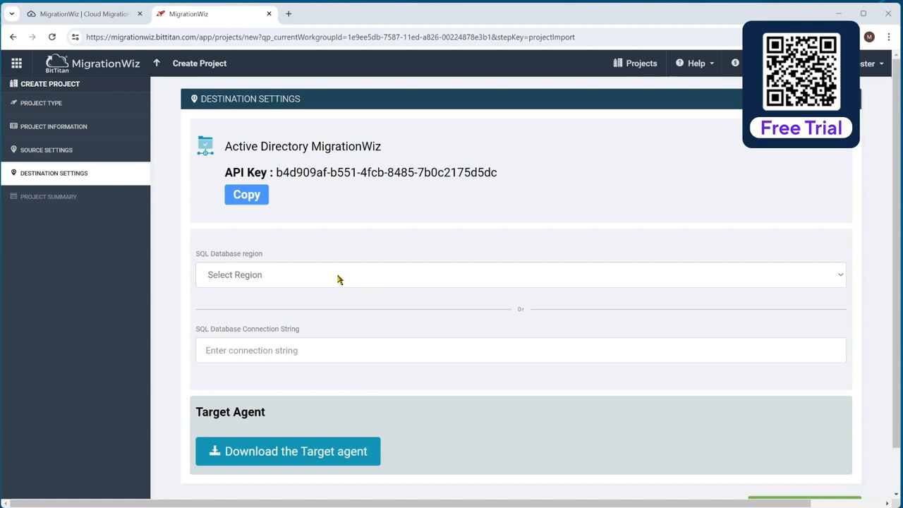
pyautogui.click(519, 274)
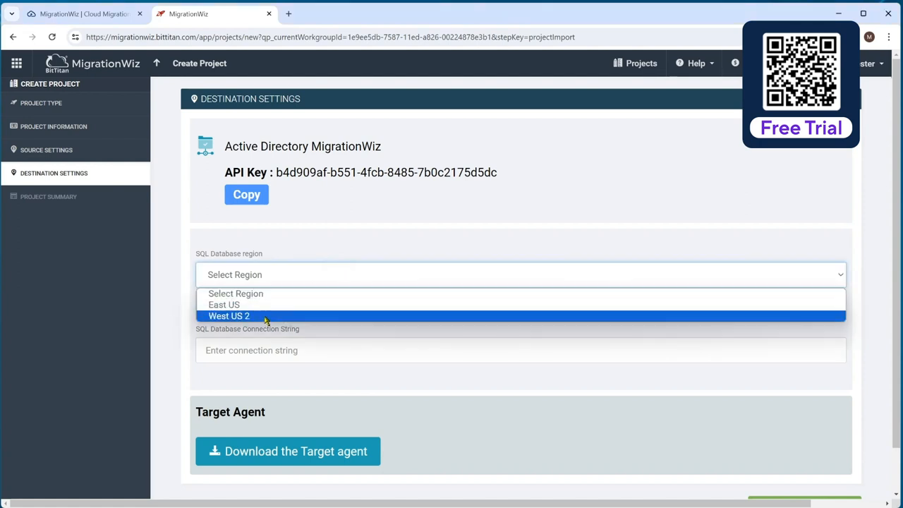
pyautogui.click(228, 315)
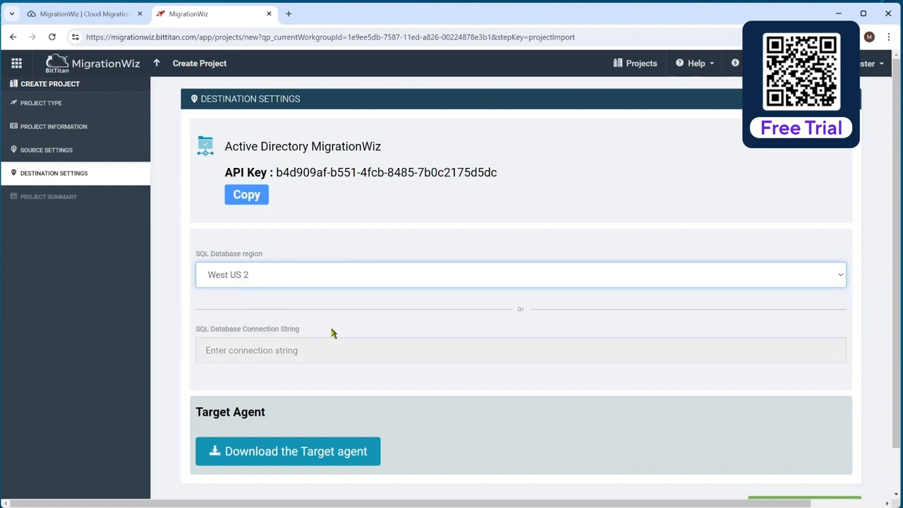
pyautogui.scroll(-3)
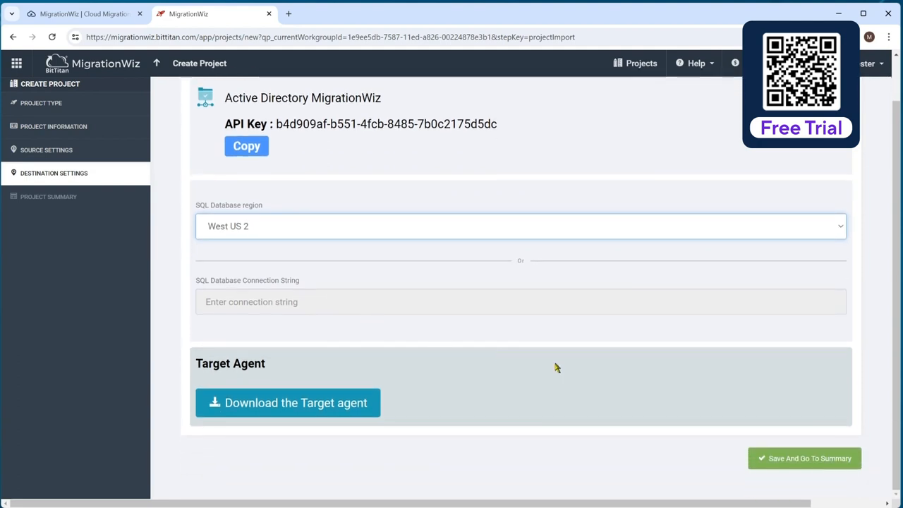
pyautogui.click(803, 457)
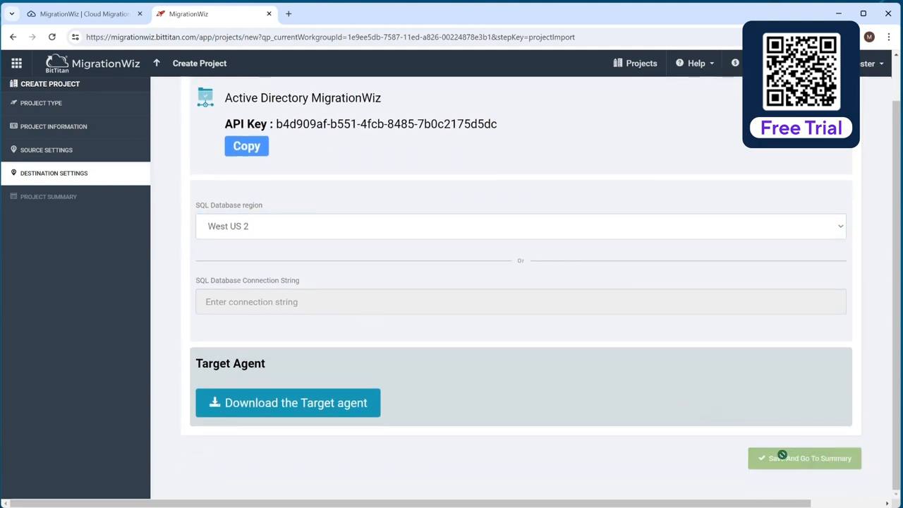
# Save Demo AD Project and open it from the Projects sidebar.
pyautogui.click(804, 458)
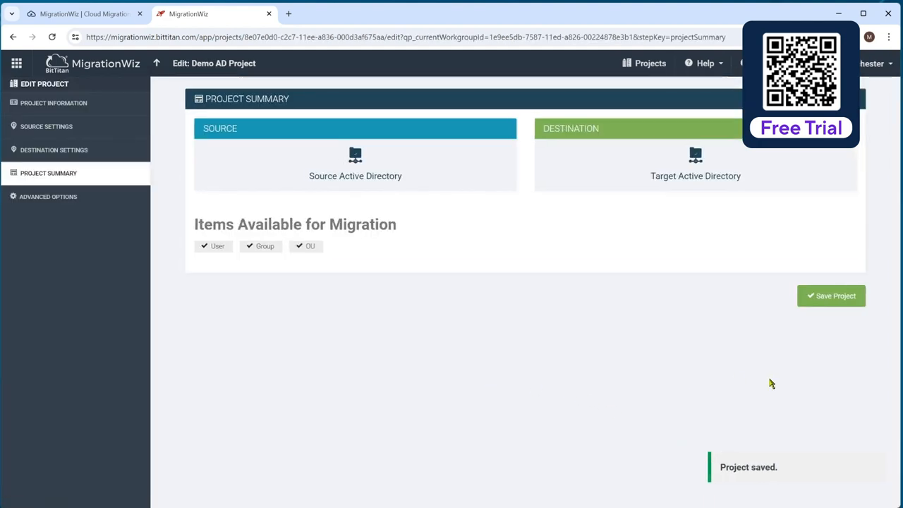
pyautogui.click(831, 296)
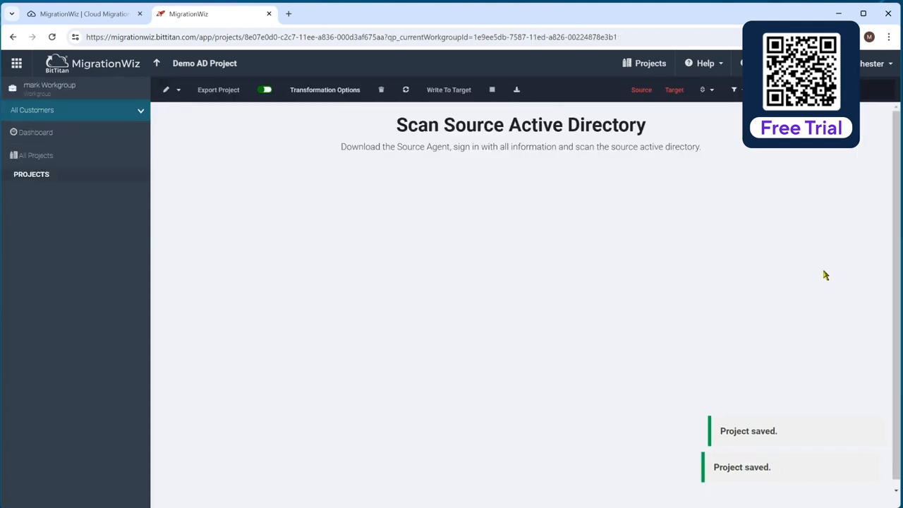
pyautogui.click(31, 174)
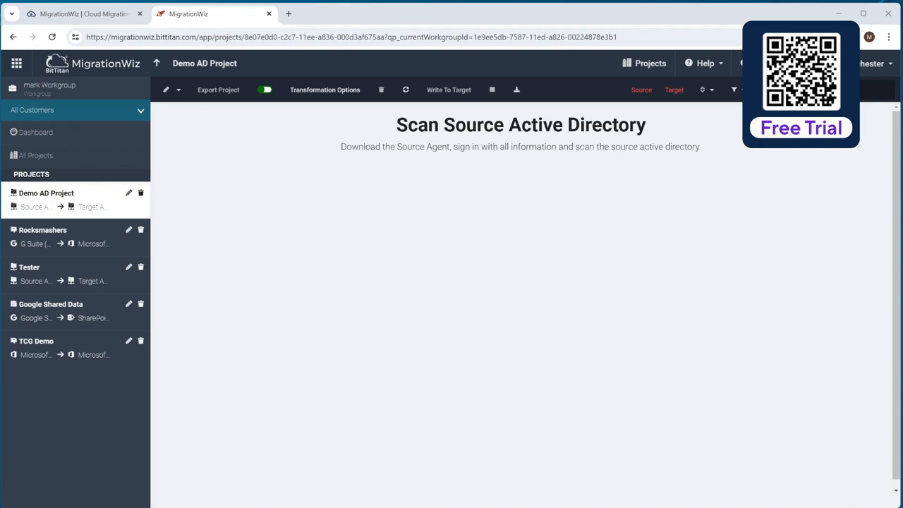
pyautogui.moveTo(682, 390)
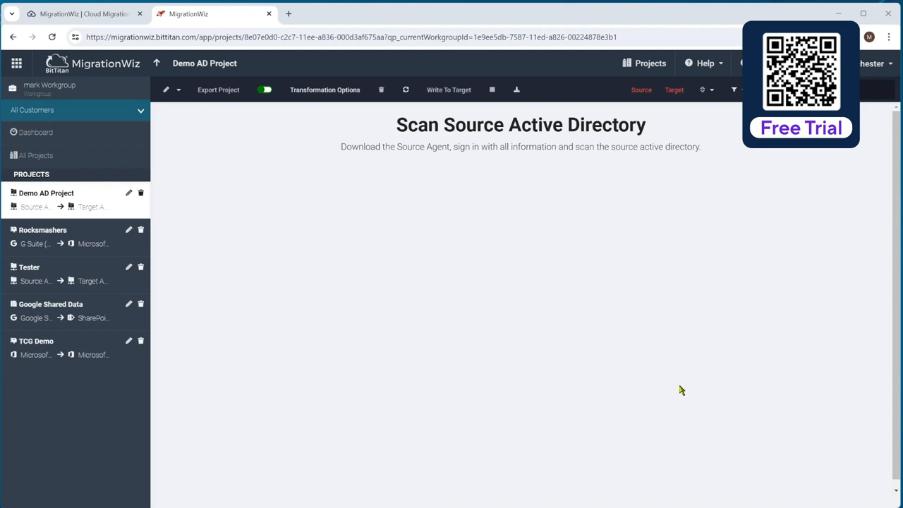
pyautogui.moveTo(564, 260)
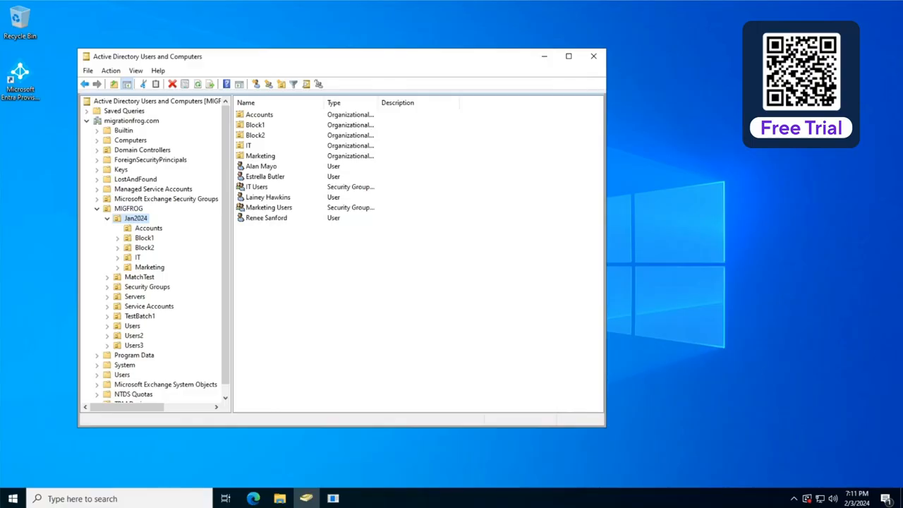
pyautogui.moveTo(270, 246)
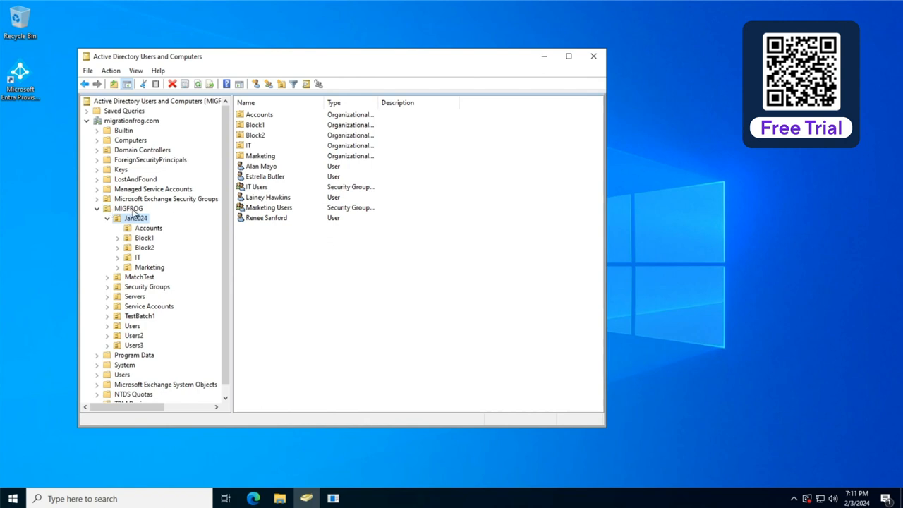
pyautogui.moveTo(148, 270)
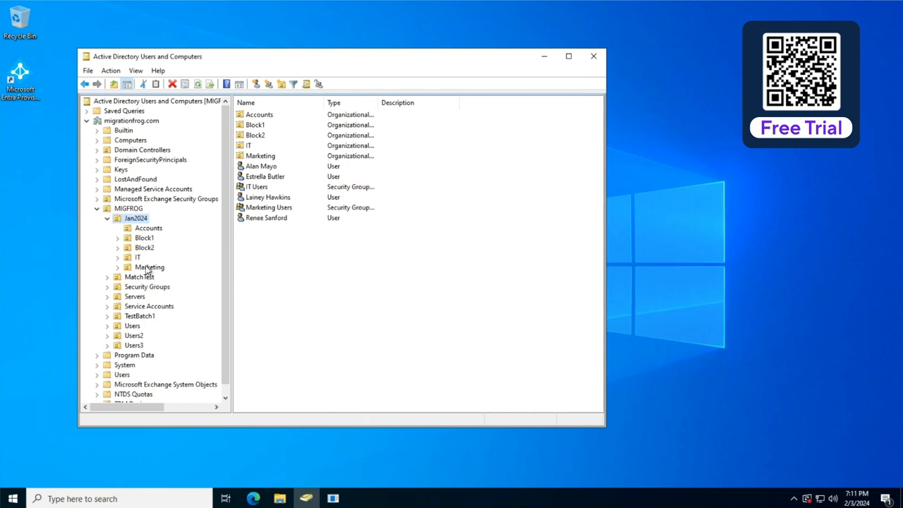
pyautogui.click(148, 227)
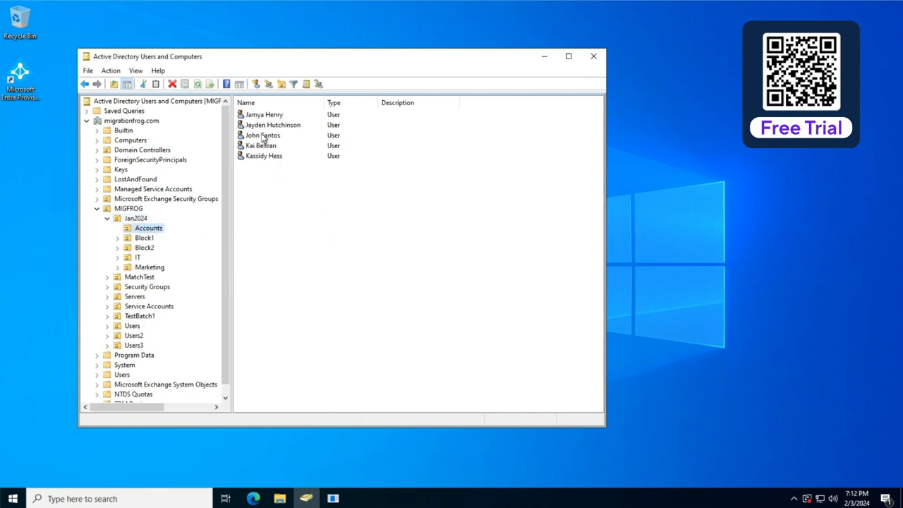
pyautogui.doubleClick(261, 145)
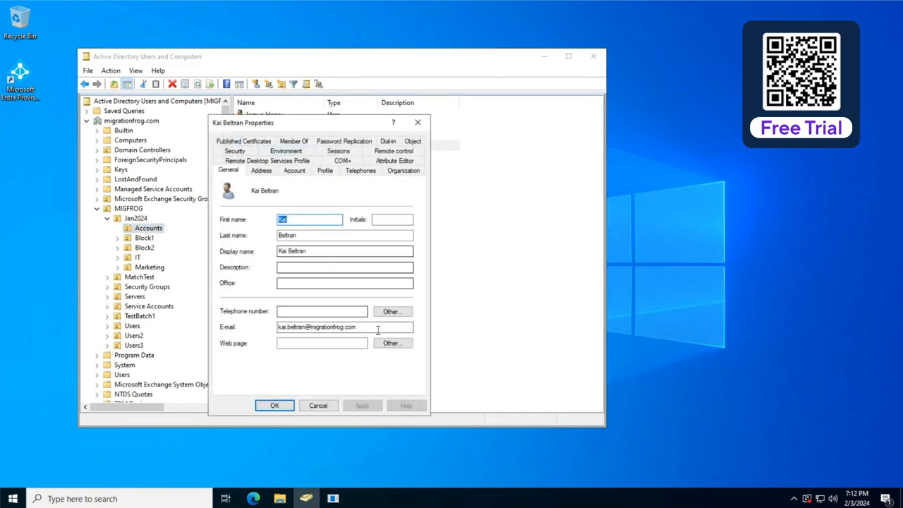
pyautogui.click(261, 170)
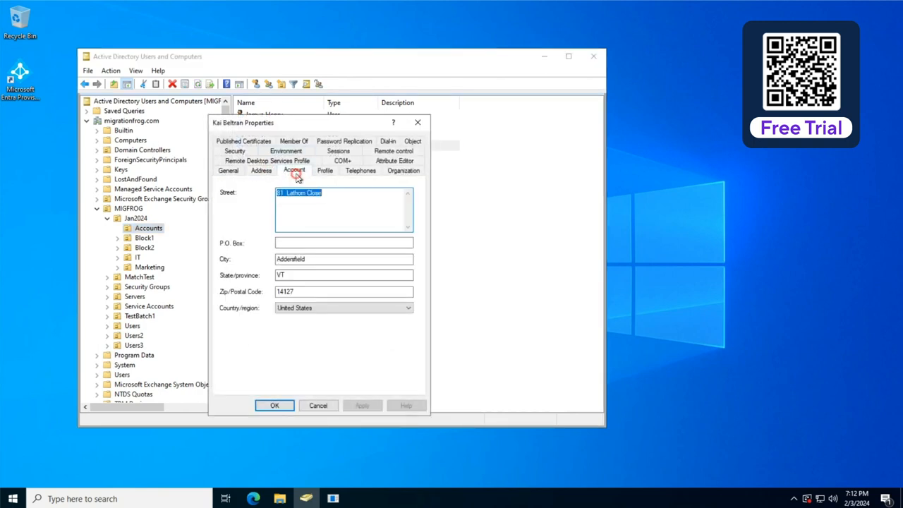
pyautogui.click(403, 170)
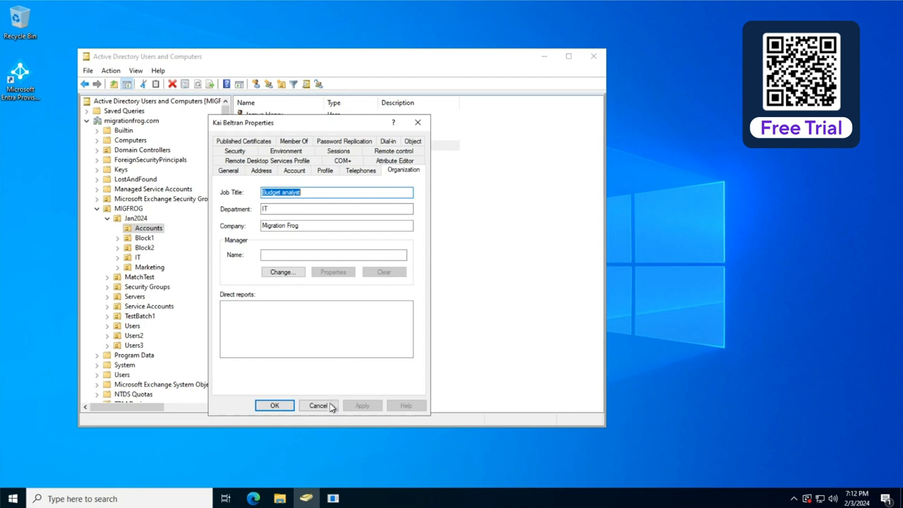
pyautogui.click(318, 405)
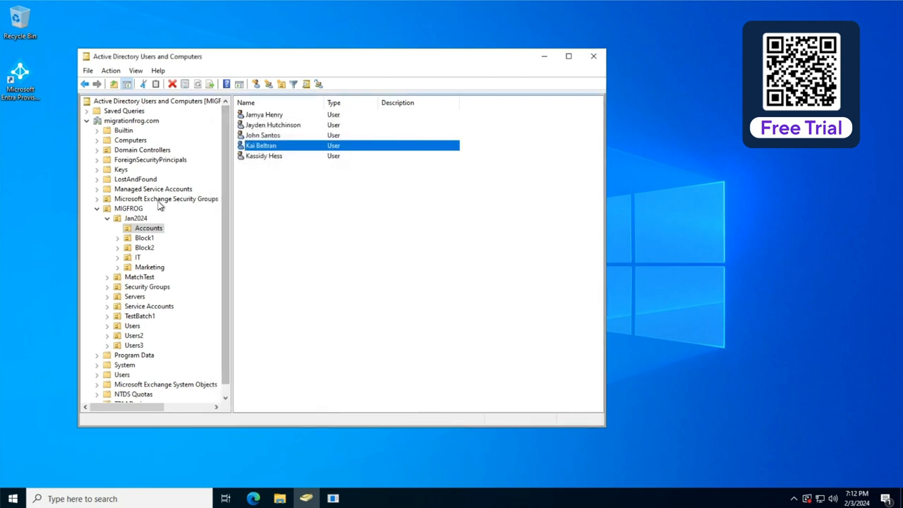
pyautogui.click(135, 218)
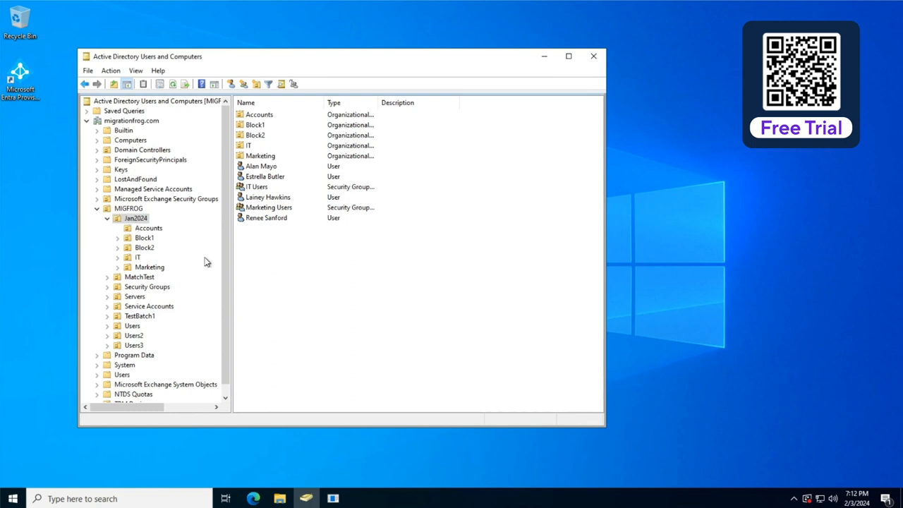
pyautogui.moveTo(648, 140)
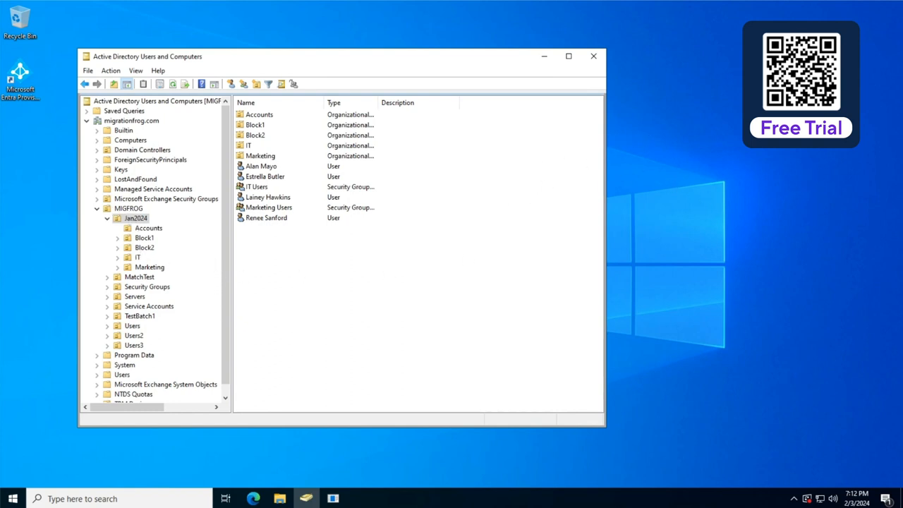
pyautogui.moveTo(345, 482)
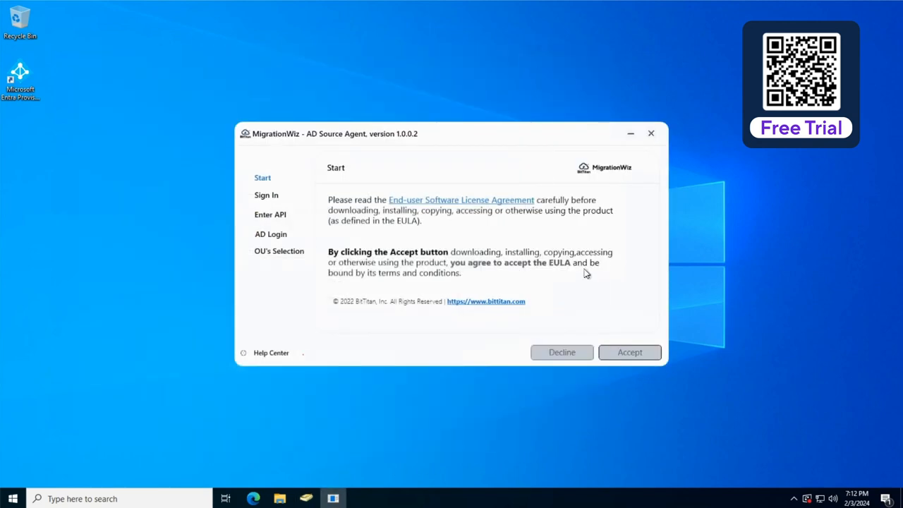
pyautogui.moveTo(610, 341)
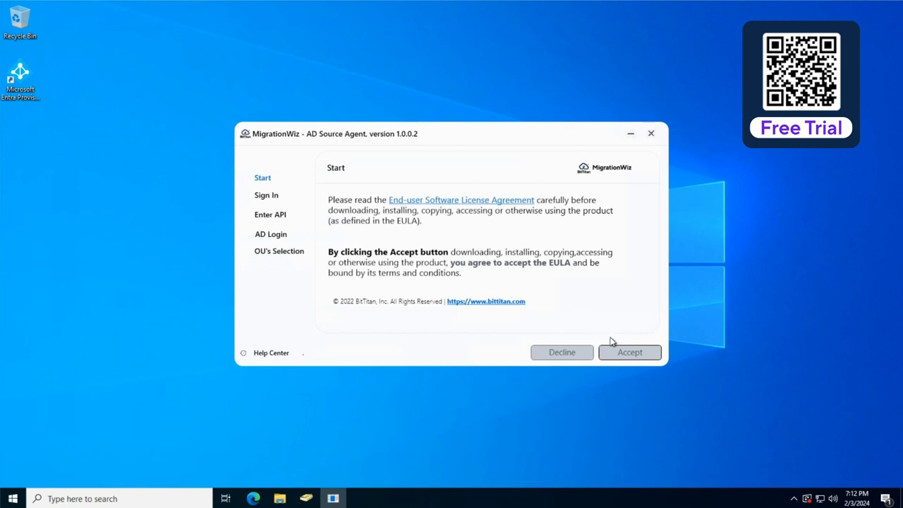
# Accept the AD Source Agent license agreement.
pyautogui.click(628, 352)
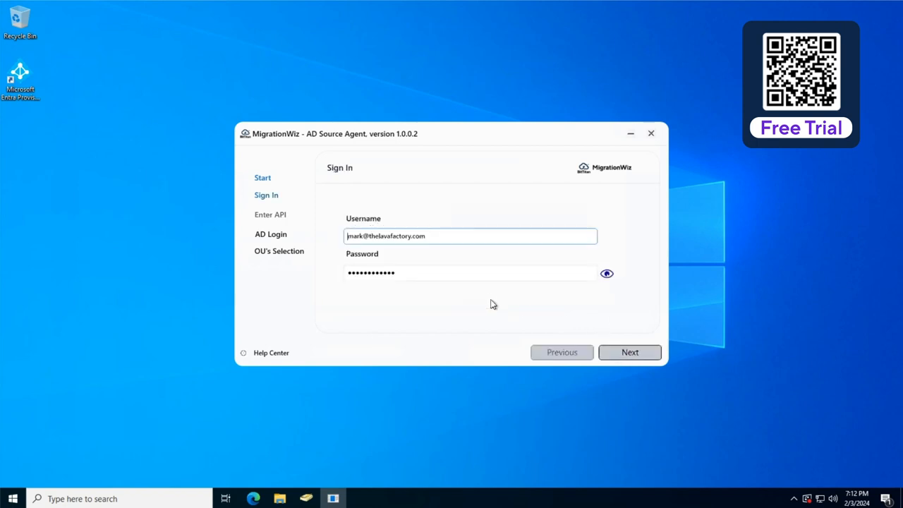
pyautogui.moveTo(426, 271)
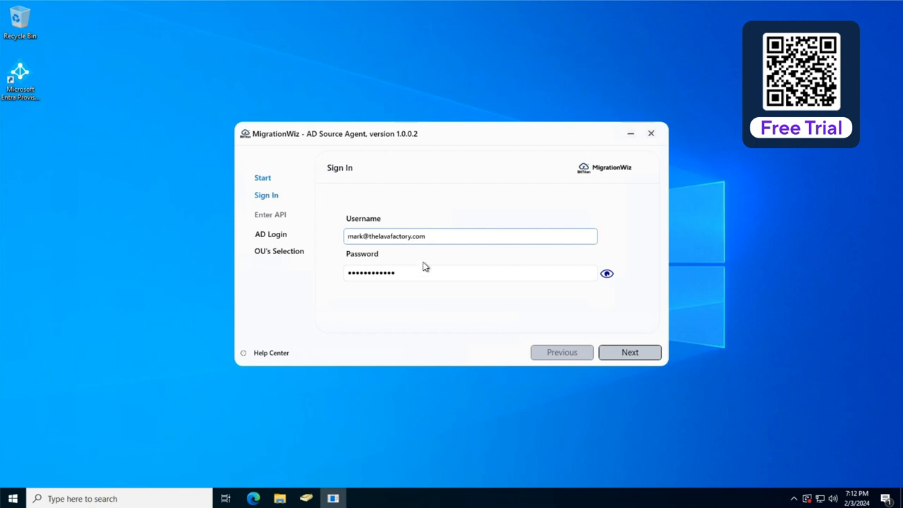
pyautogui.moveTo(427, 266)
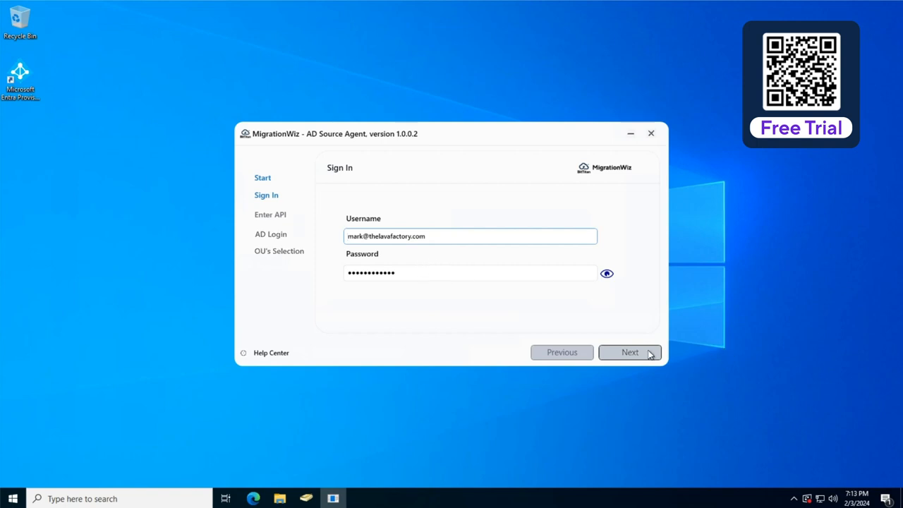
# Sign in, bind the agent to Demo AD Project, and verify the AD credentials.
pyautogui.click(629, 351)
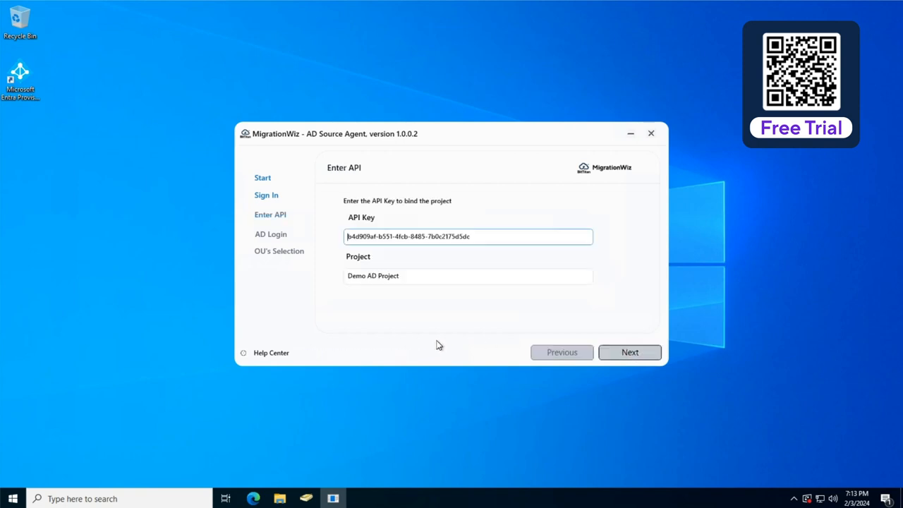
pyautogui.moveTo(411, 294)
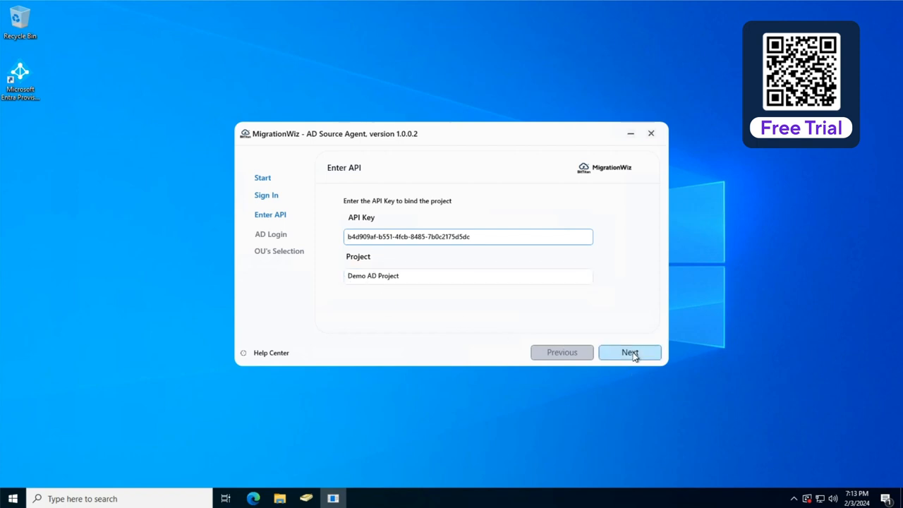
pyautogui.click(629, 351)
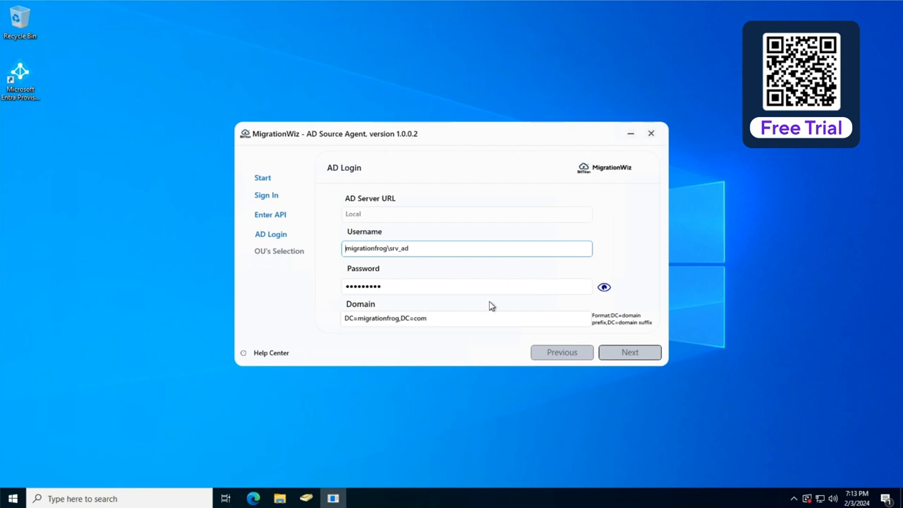
pyautogui.moveTo(450, 282)
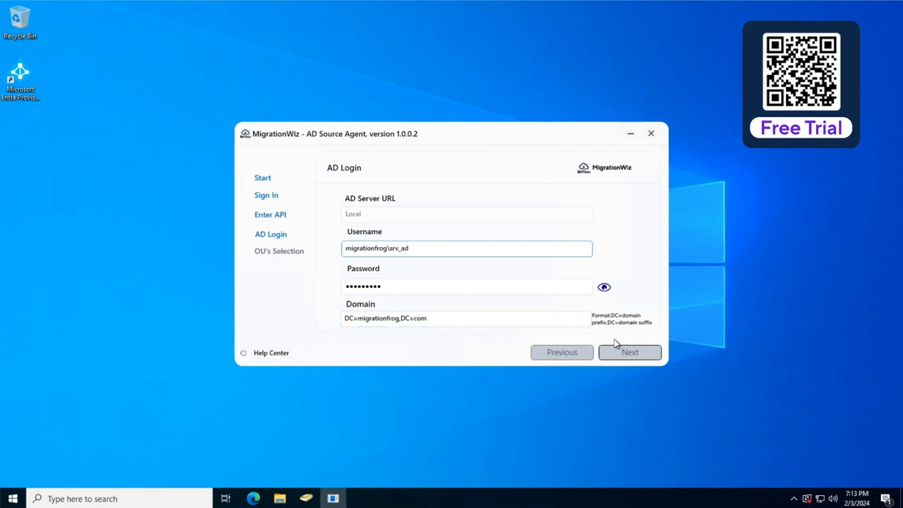
pyautogui.click(629, 351)
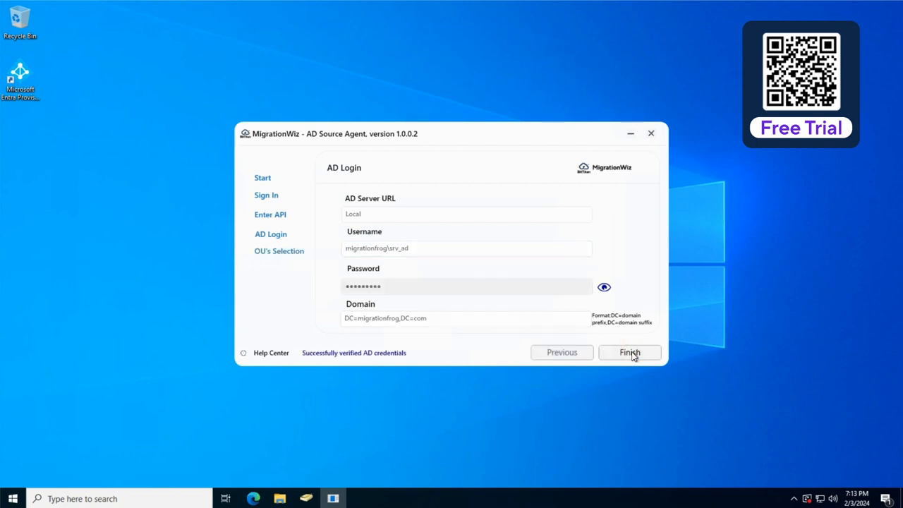
# Select the Jan2024 OU and its sub-units for scanning.
pyautogui.click(629, 352)
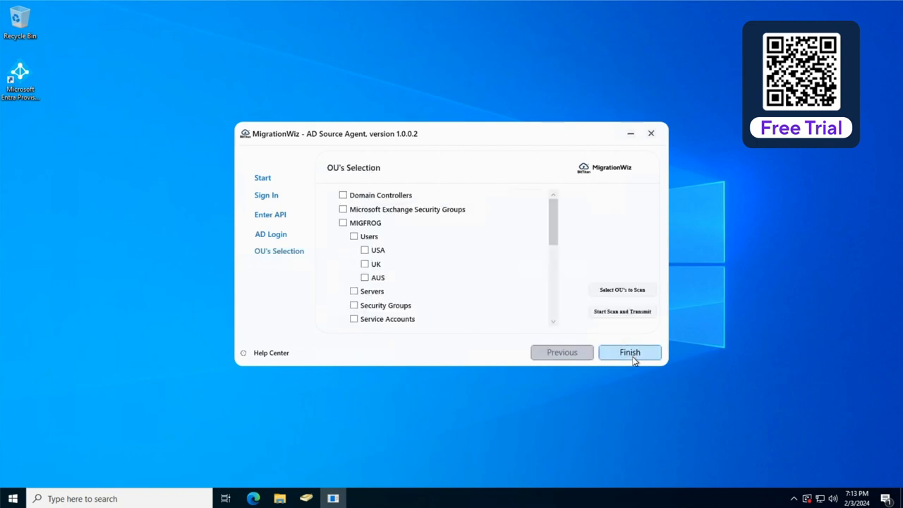
pyautogui.moveTo(563, 239)
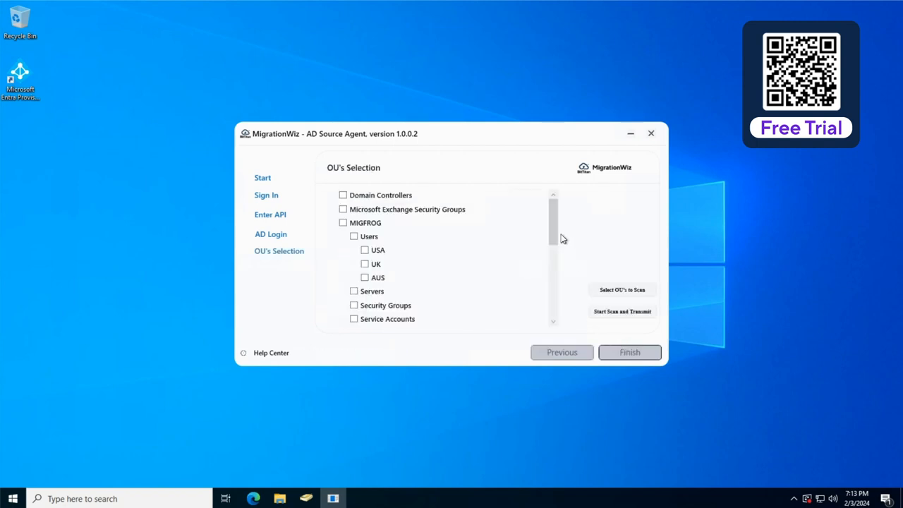
pyautogui.moveTo(364, 289)
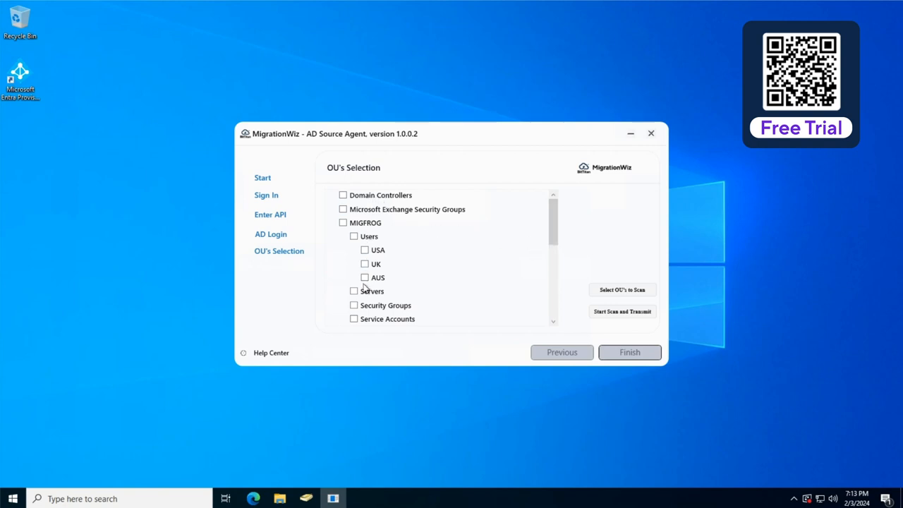
pyautogui.scroll(-3)
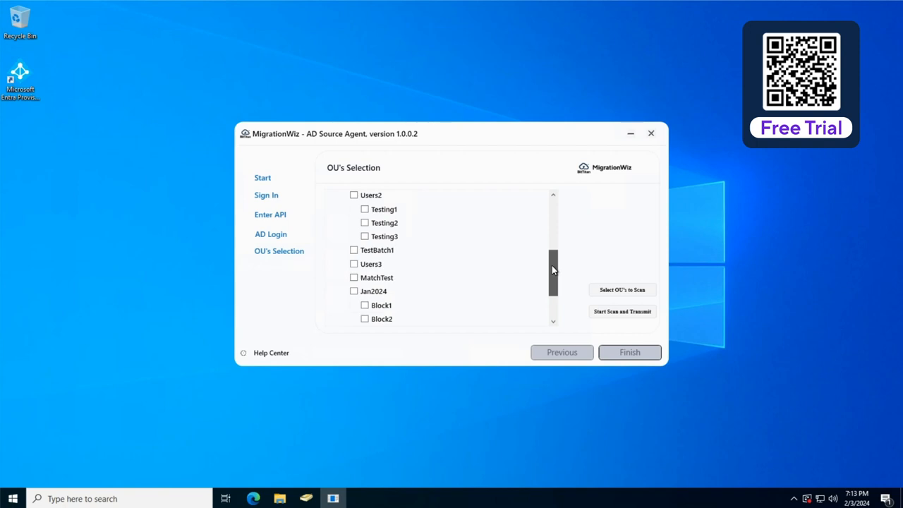
pyautogui.scroll(-3)
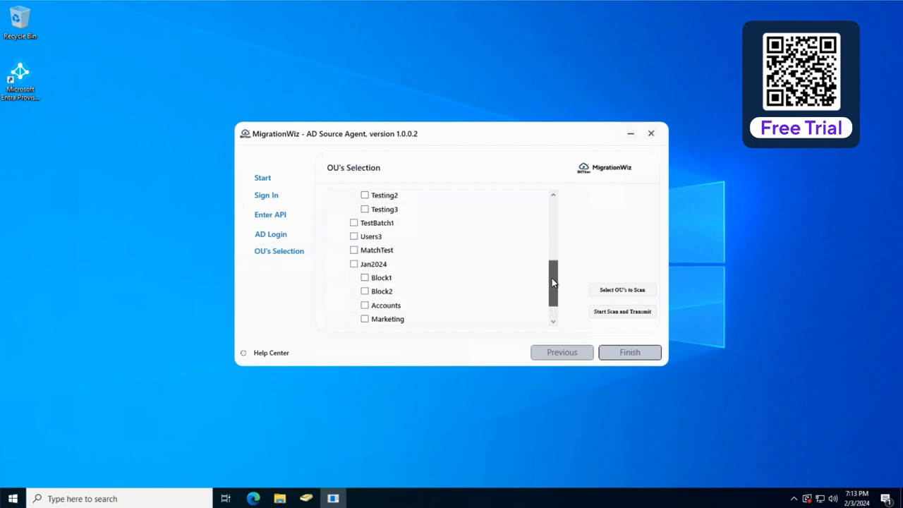
pyautogui.scroll(3)
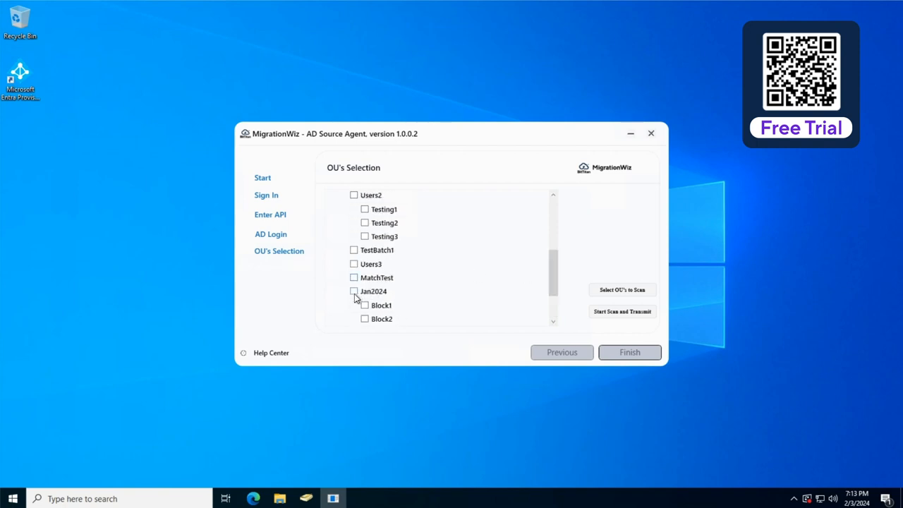
pyautogui.click(354, 290)
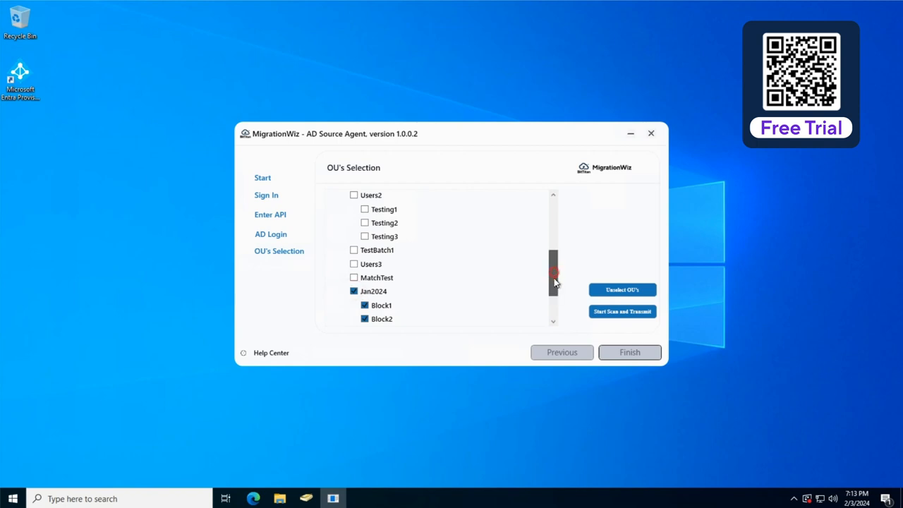
# Scan and transmit the 31 AD objects, then close the agent.
pyautogui.scroll(3)
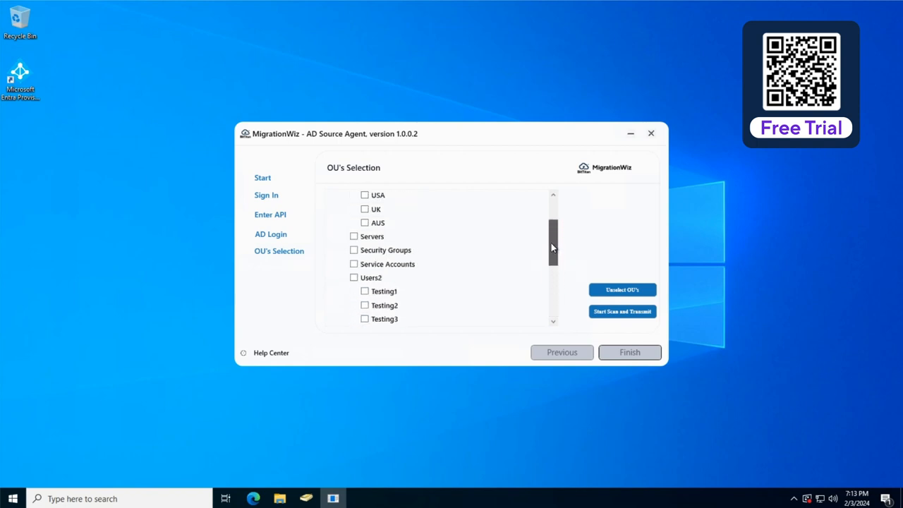
pyautogui.scroll(-3)
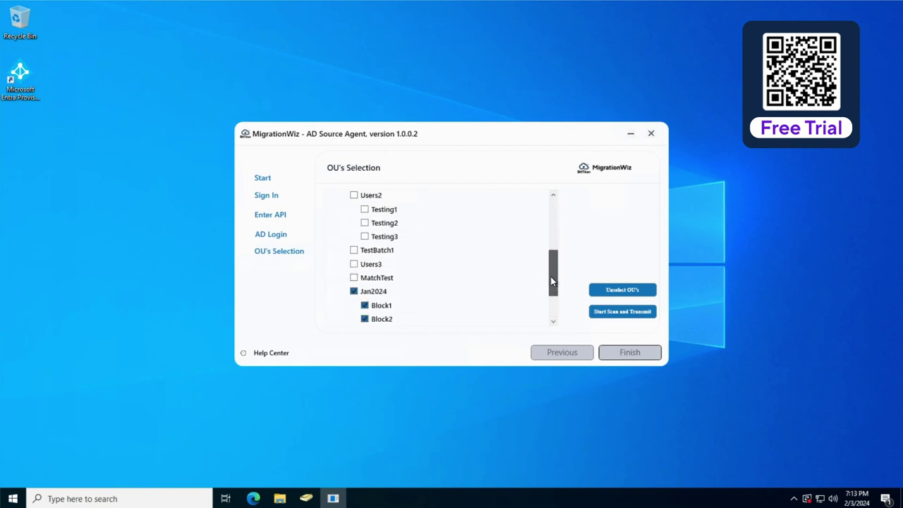
pyautogui.scroll(-3)
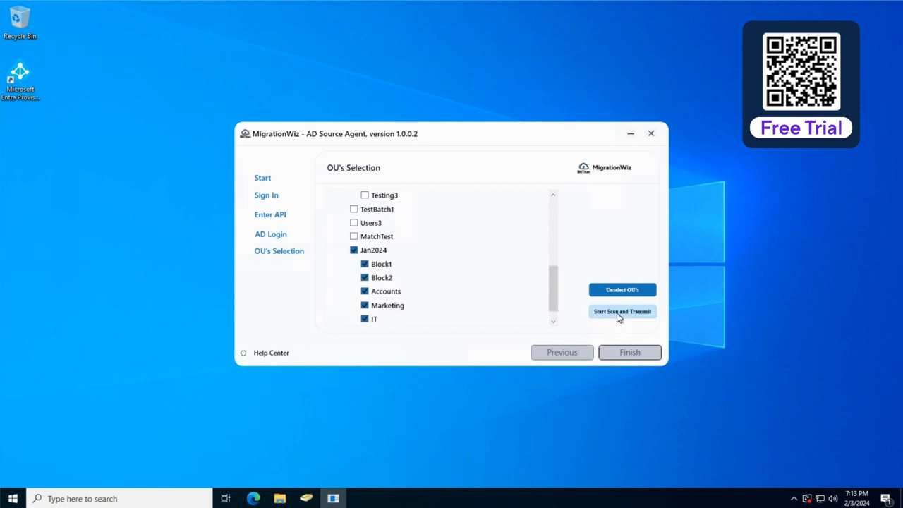
pyautogui.click(621, 311)
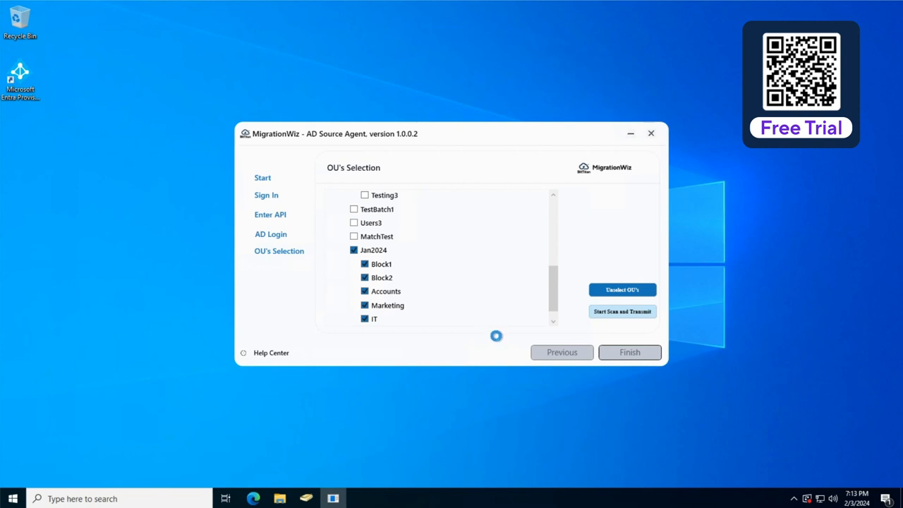
pyautogui.click(621, 311)
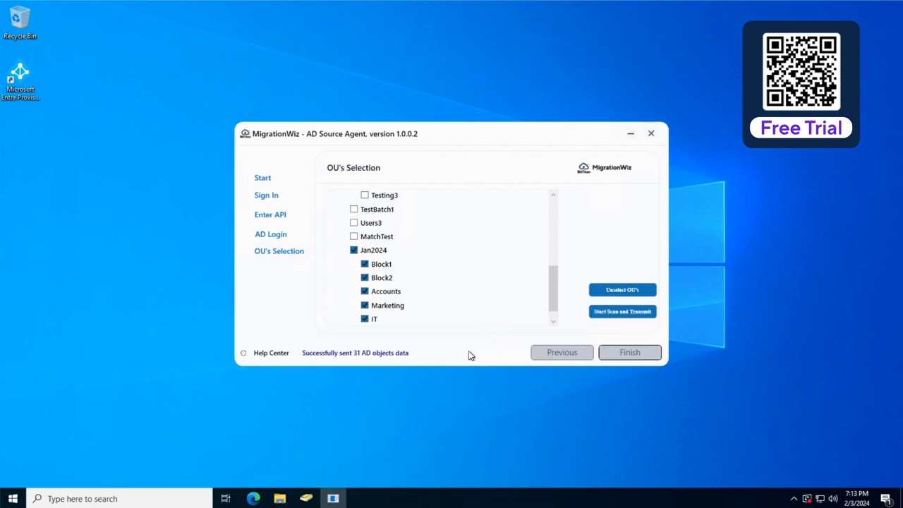
pyautogui.moveTo(500, 361)
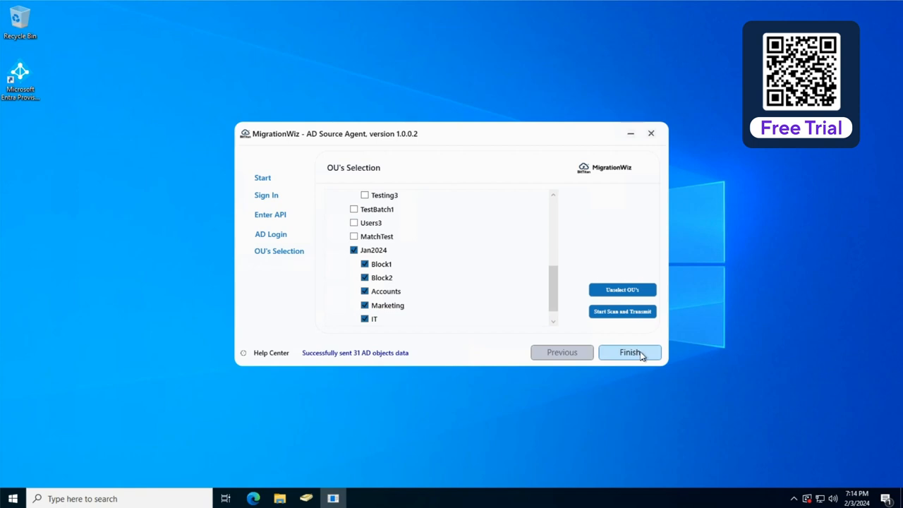
pyautogui.click(629, 352)
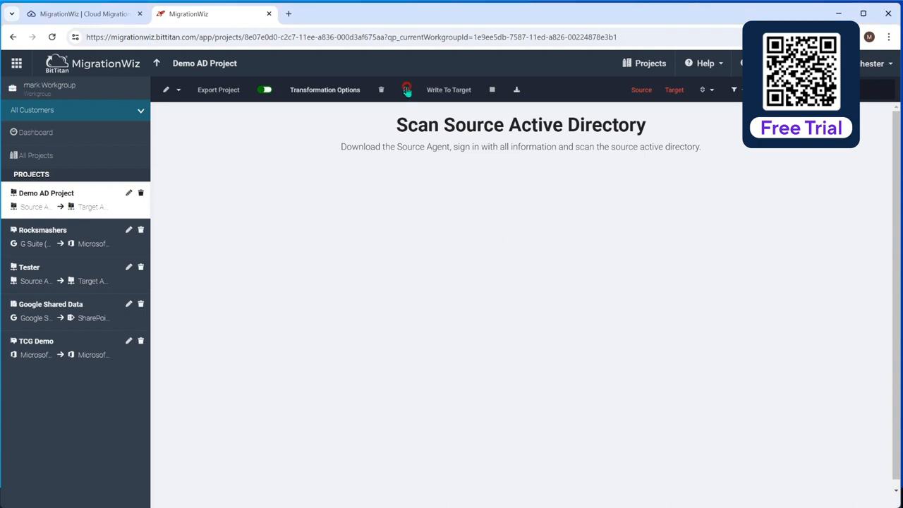
# Reload Demo AD Project to list the 31 scanned objects with target OUs.
pyautogui.click(405, 90)
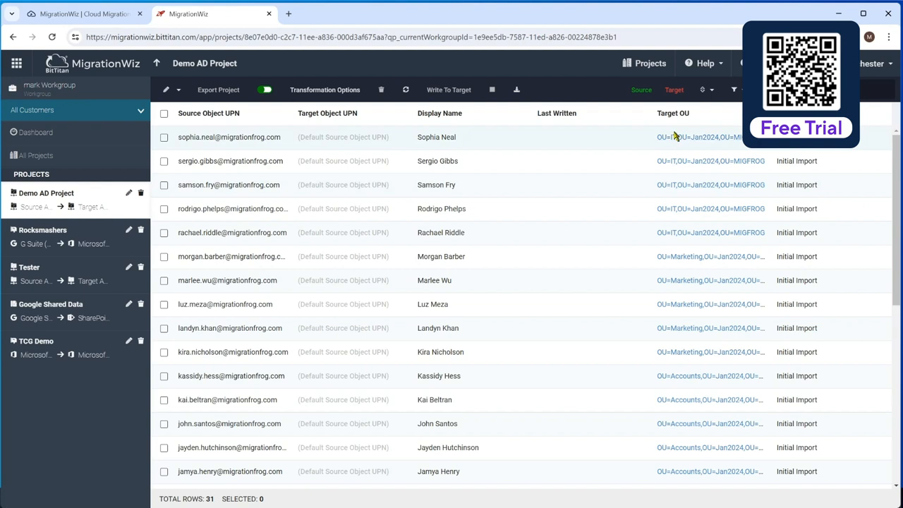
pyautogui.moveTo(717, 179)
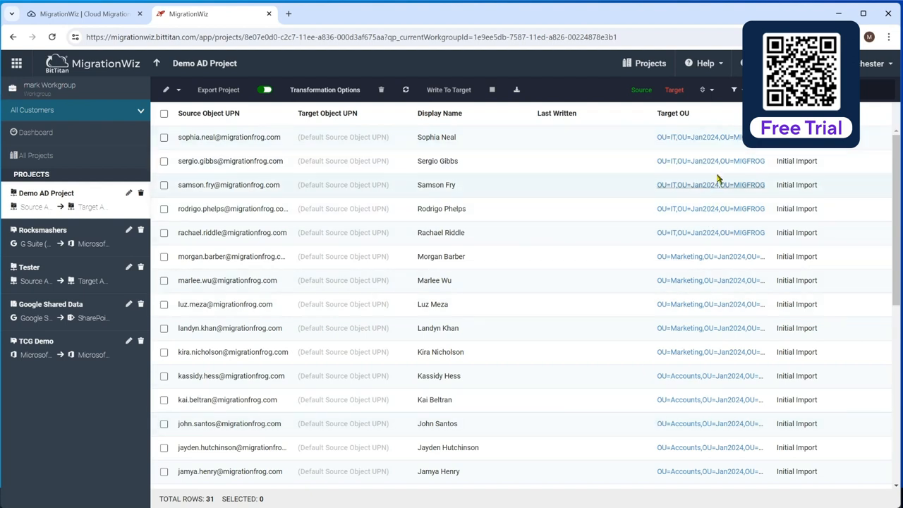
pyautogui.moveTo(714, 145)
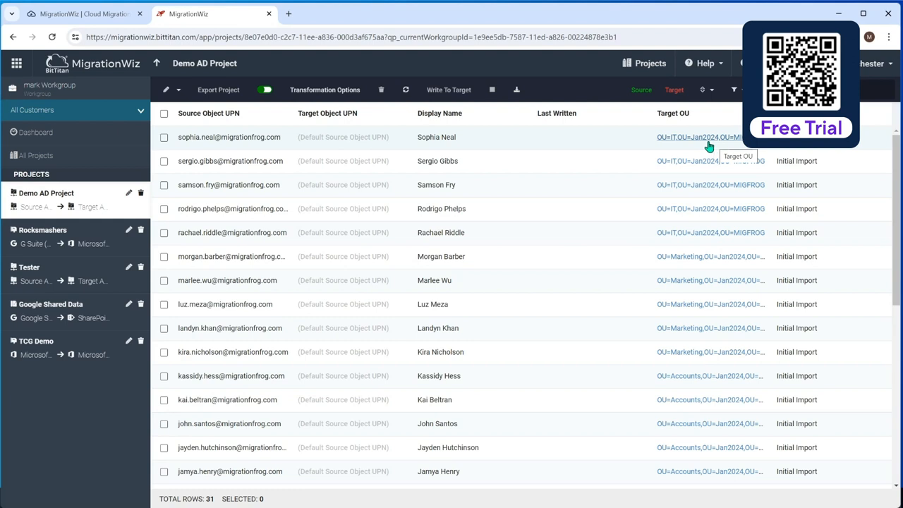
pyautogui.moveTo(649, 150)
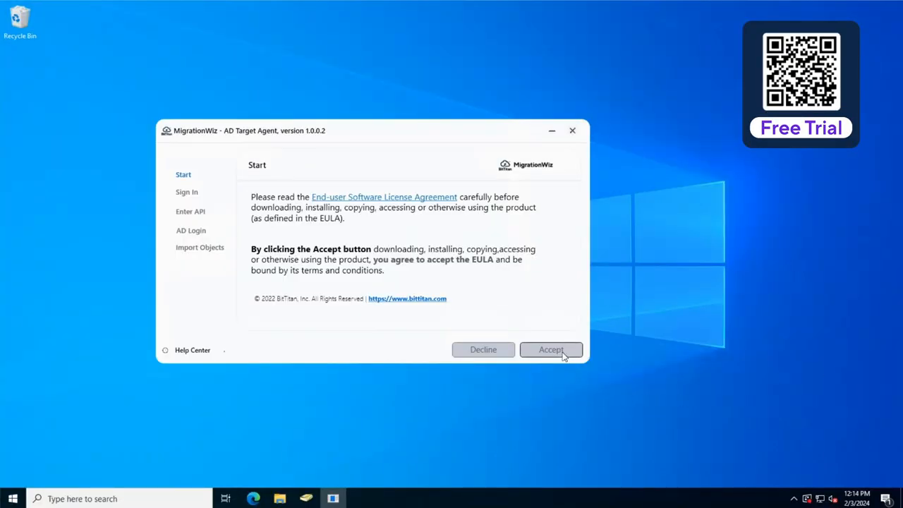
# Accept the Target Agent license, sign in to BitTitan, and reach the API key step.
pyautogui.click(550, 349)
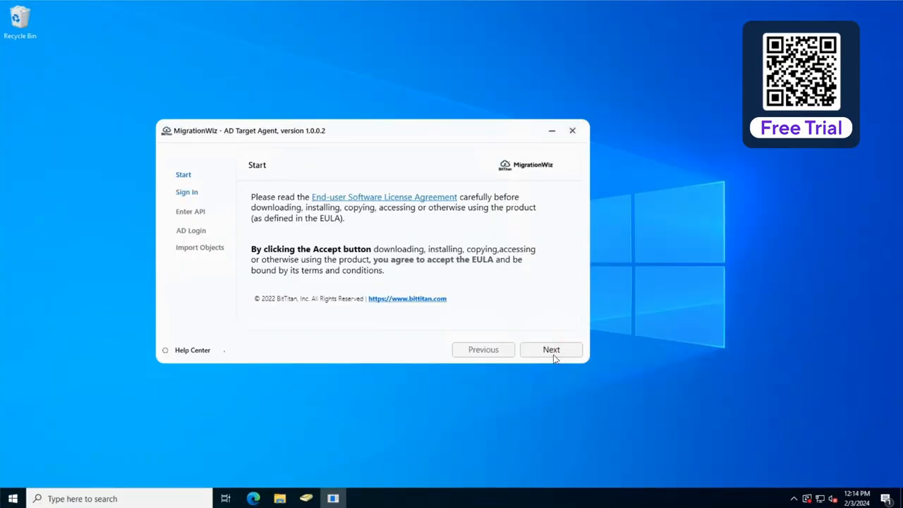
pyautogui.click(550, 349)
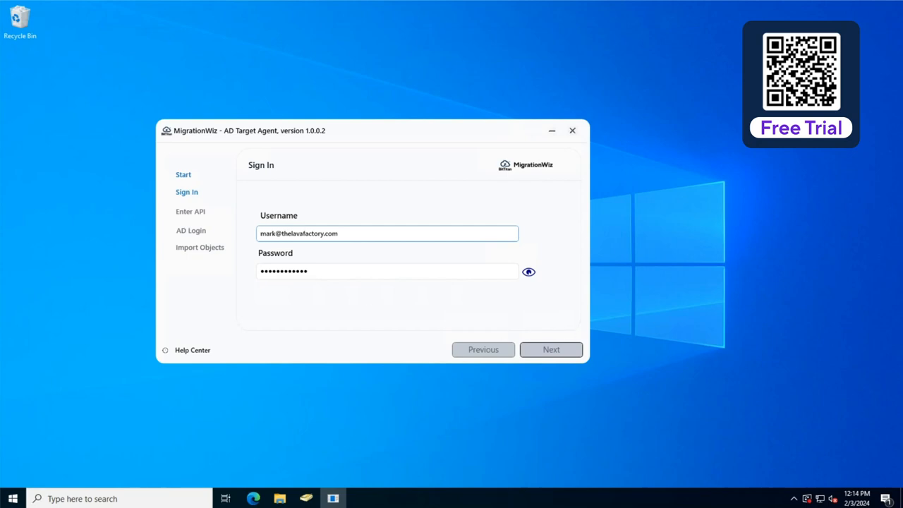
pyautogui.click(551, 349)
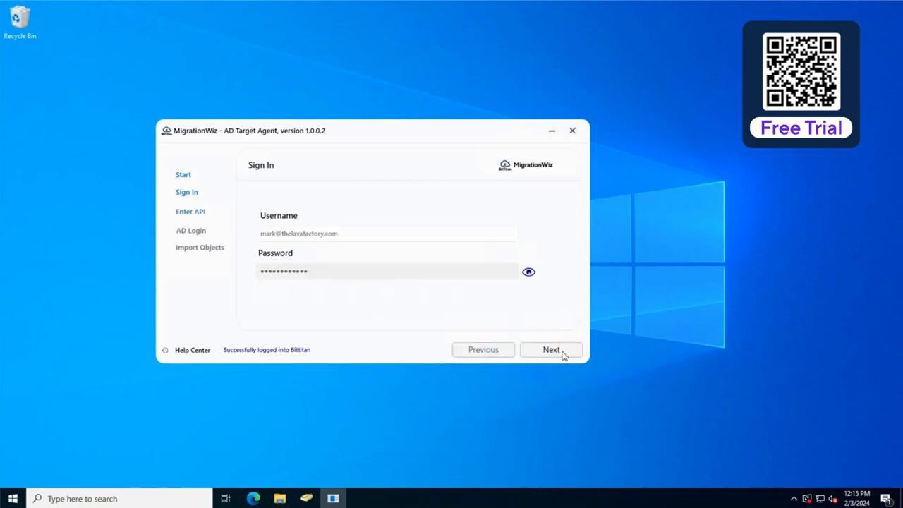
pyautogui.click(551, 349)
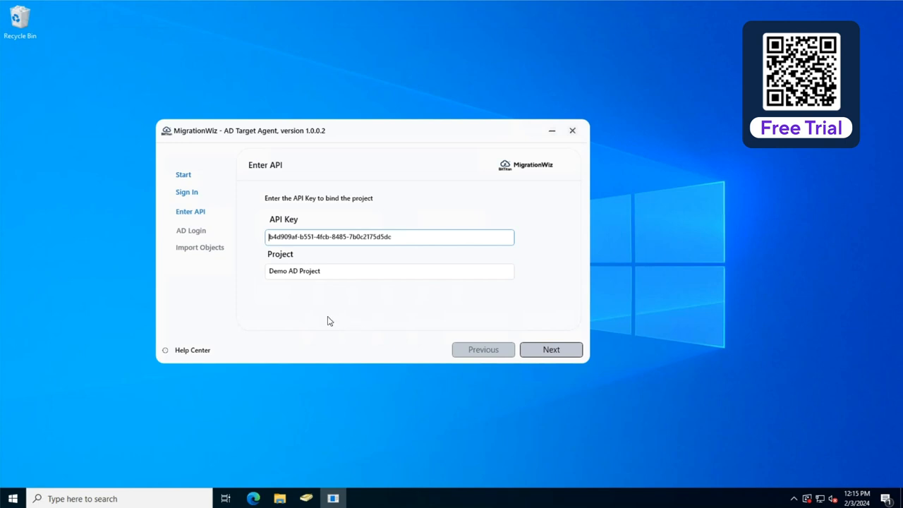
pyautogui.moveTo(525, 336)
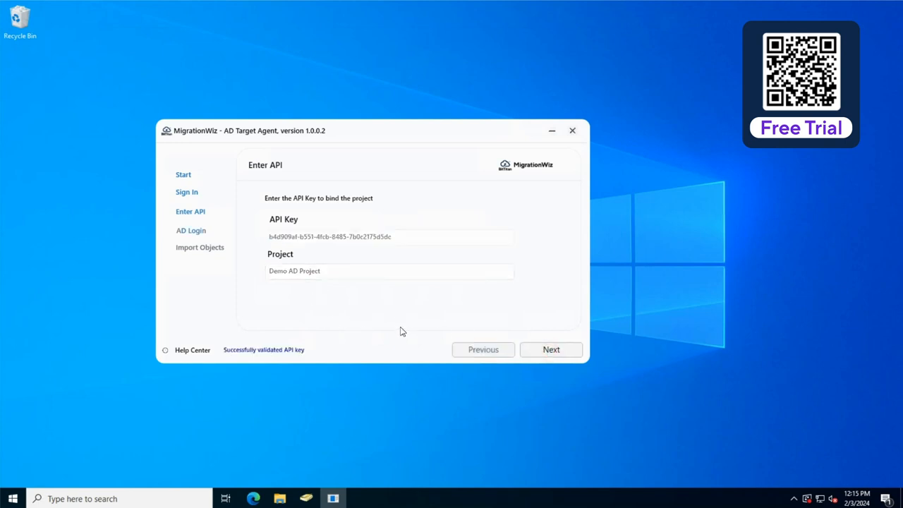
# Enter the AD login for domain DC=planeium,DC=com and verify the credentials.
pyautogui.click(550, 349)
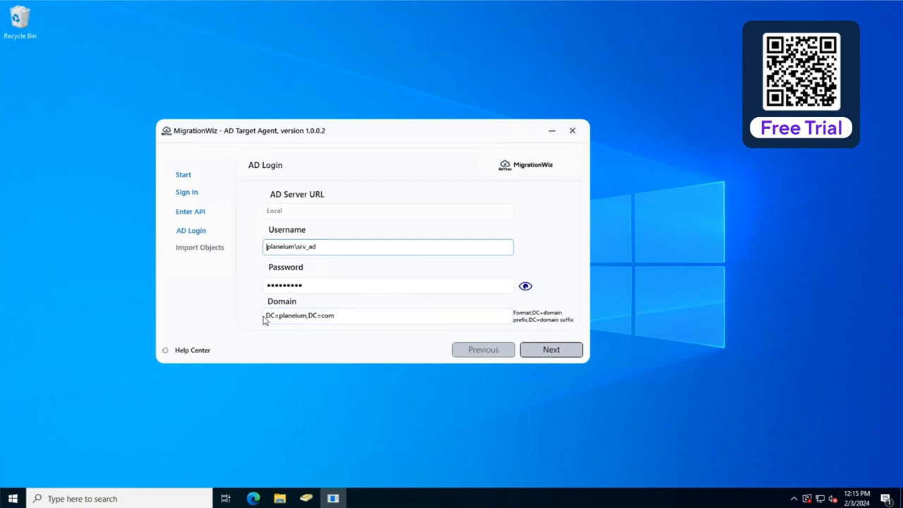
pyautogui.click(350, 315)
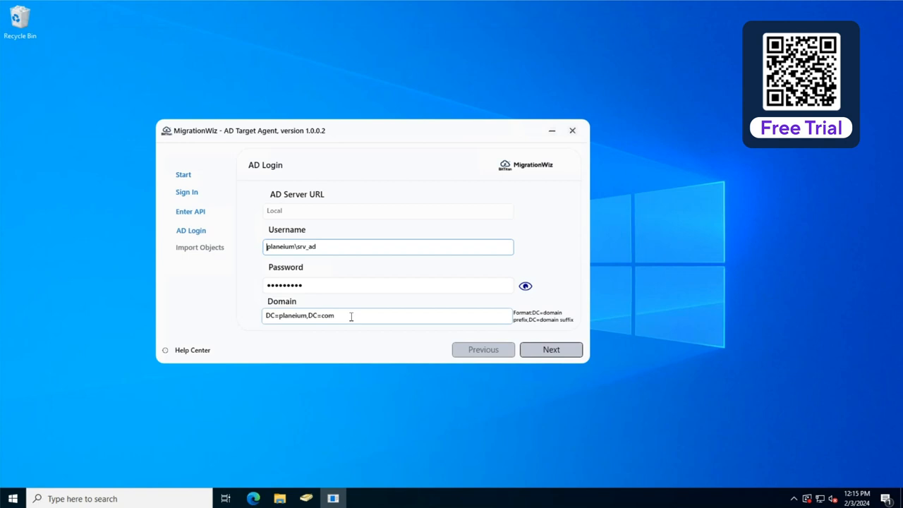
pyautogui.moveTo(550, 349)
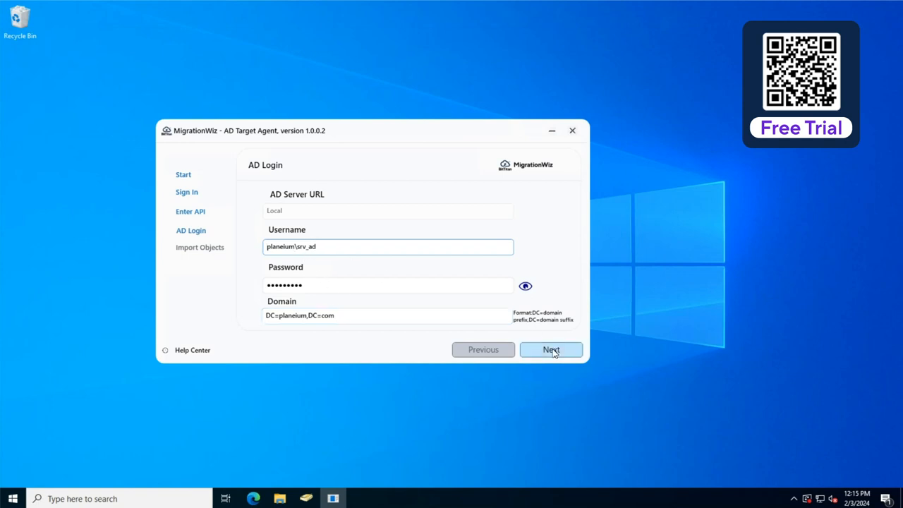
pyautogui.click(550, 349)
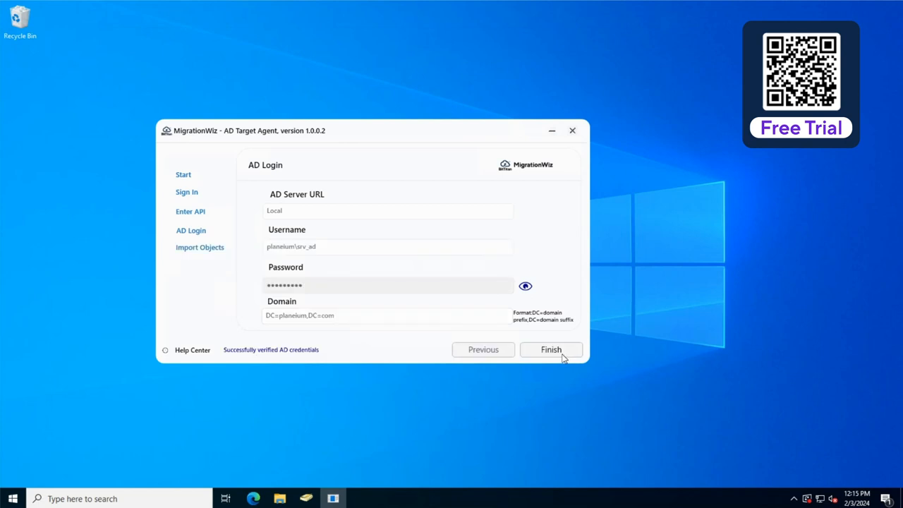
# Finish the agent setup to reach Import Objects with a 300-second heartbeat.
pyautogui.click(551, 349)
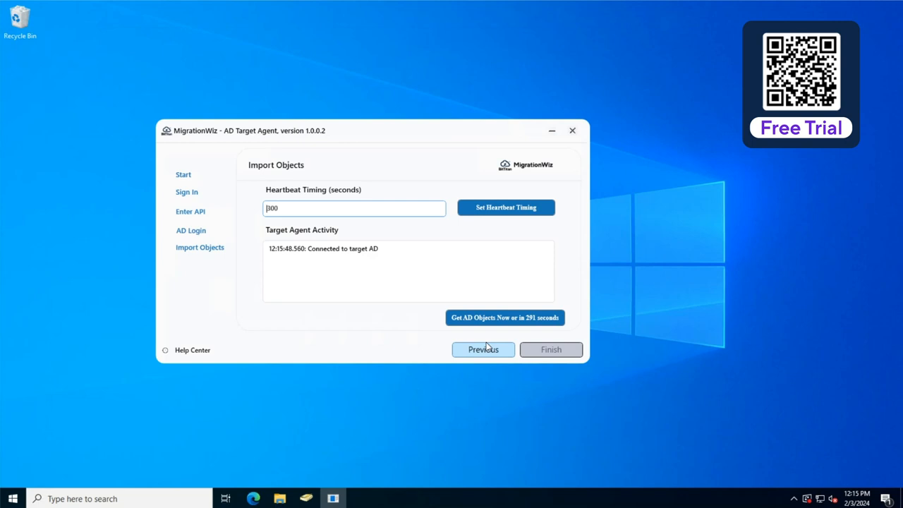
pyautogui.moveTo(504, 316)
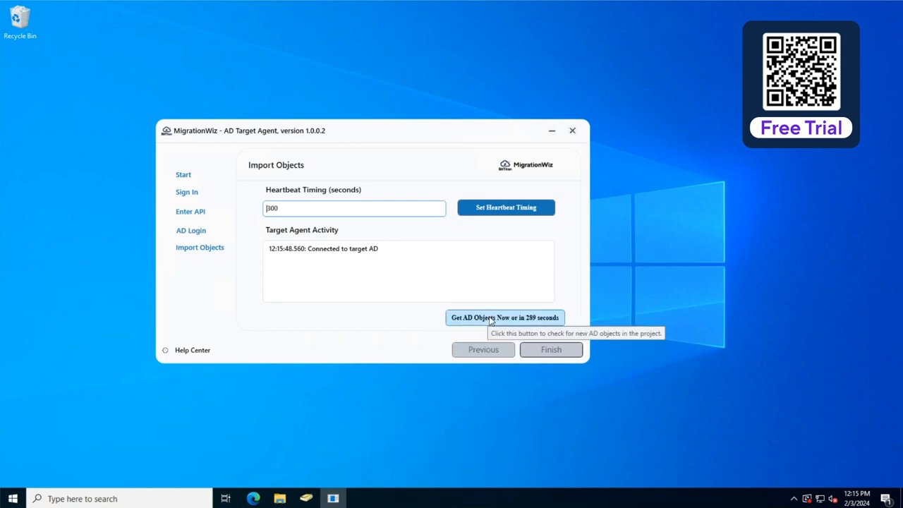
pyautogui.moveTo(416, 325)
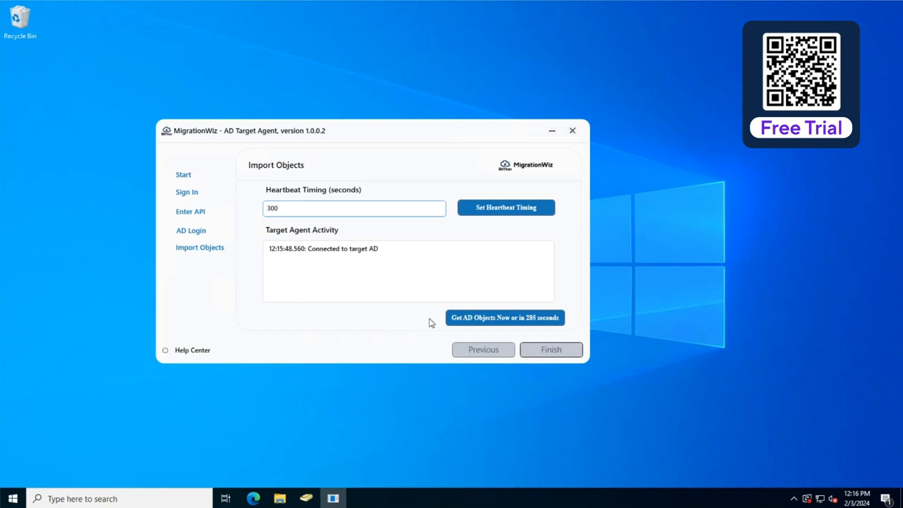
pyautogui.moveTo(842, 254)
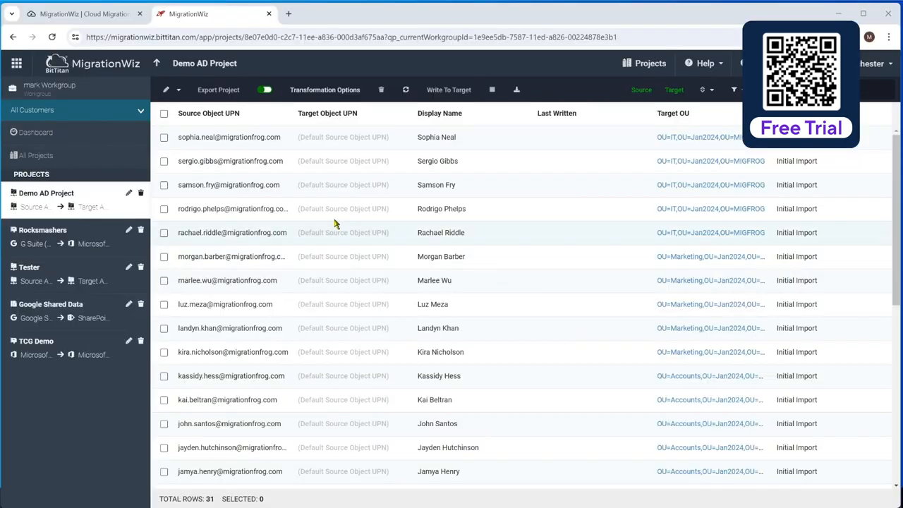
# Keep Default Source Object UPN in Transformation Options for target object naming.
pyautogui.click(324, 89)
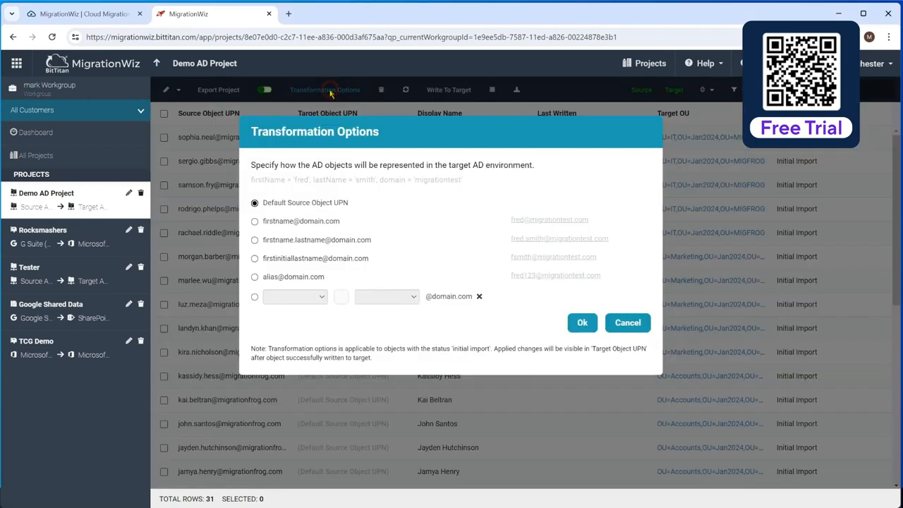
pyautogui.moveTo(302, 203)
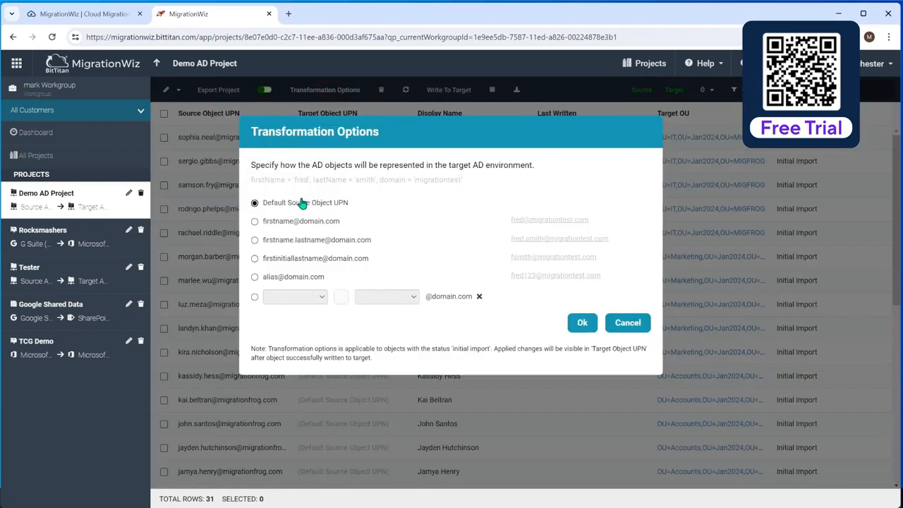
pyautogui.moveTo(378, 211)
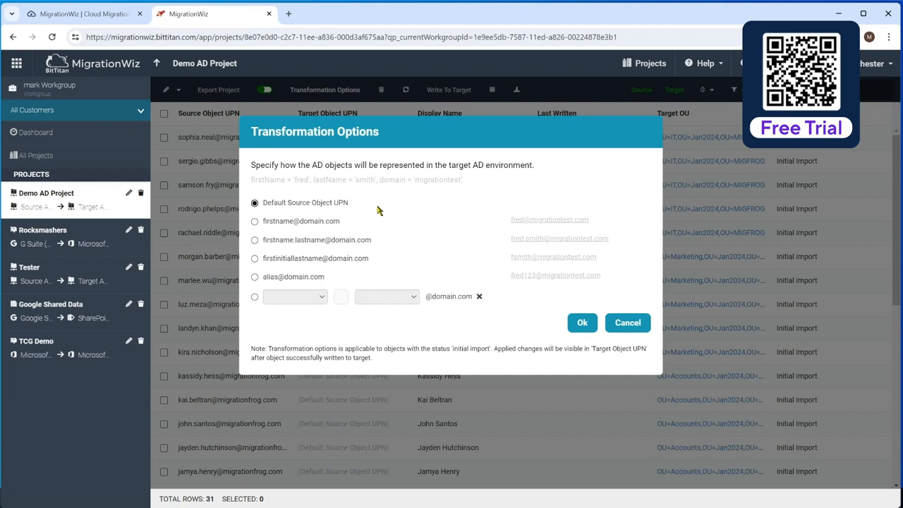
pyautogui.moveTo(361, 206)
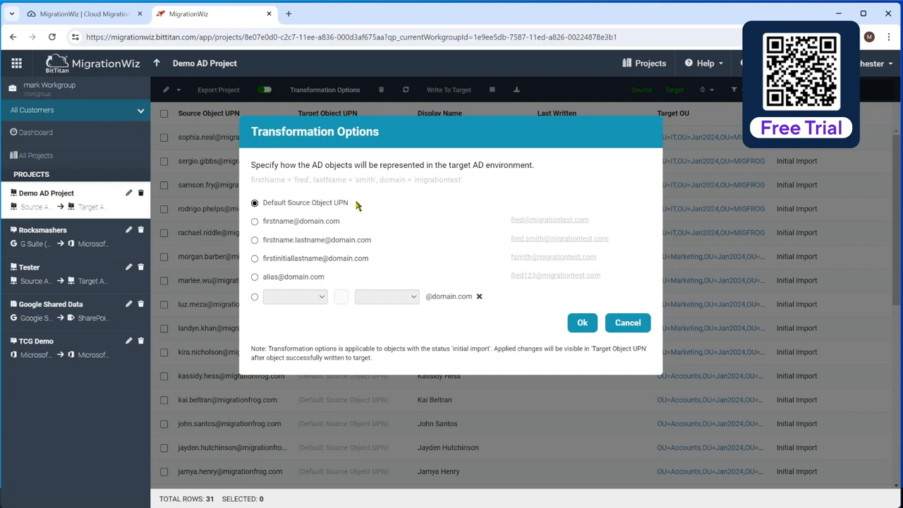
pyautogui.moveTo(287, 236)
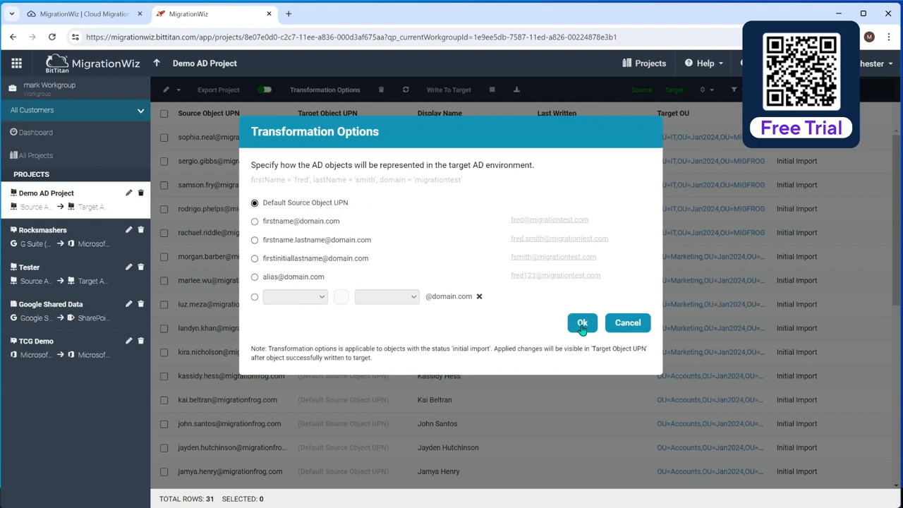
pyautogui.click(581, 322)
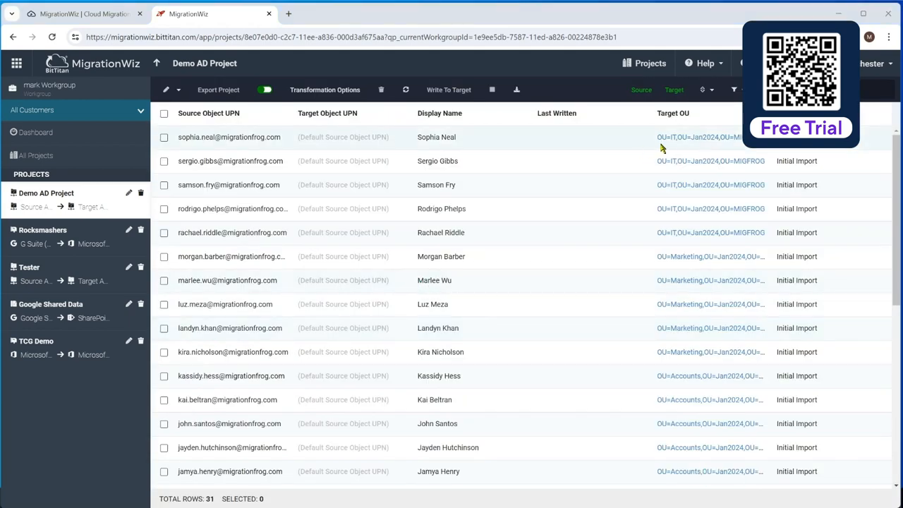
pyautogui.moveTo(698, 137)
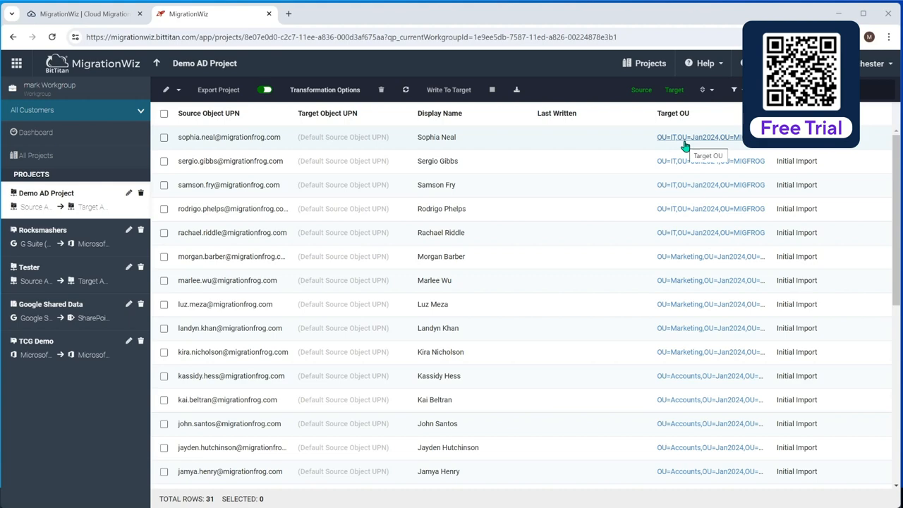
pyautogui.click(698, 137)
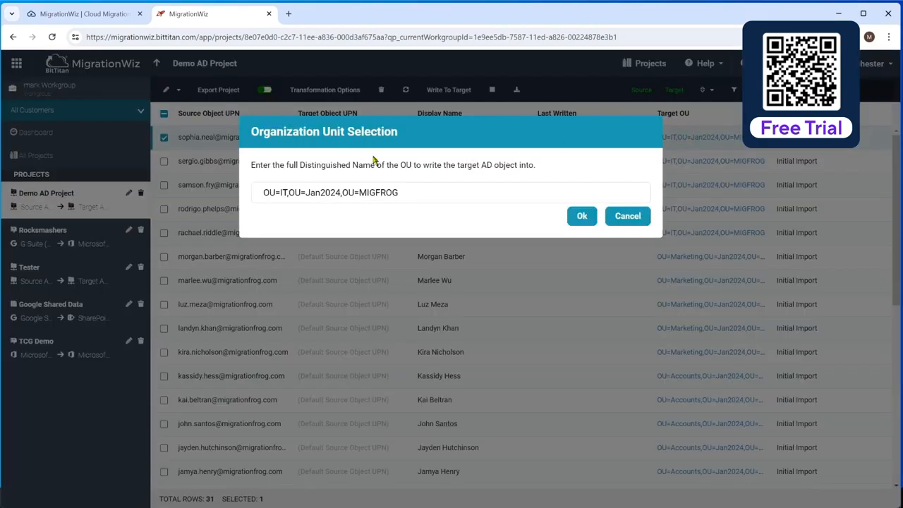
pyautogui.click(627, 216)
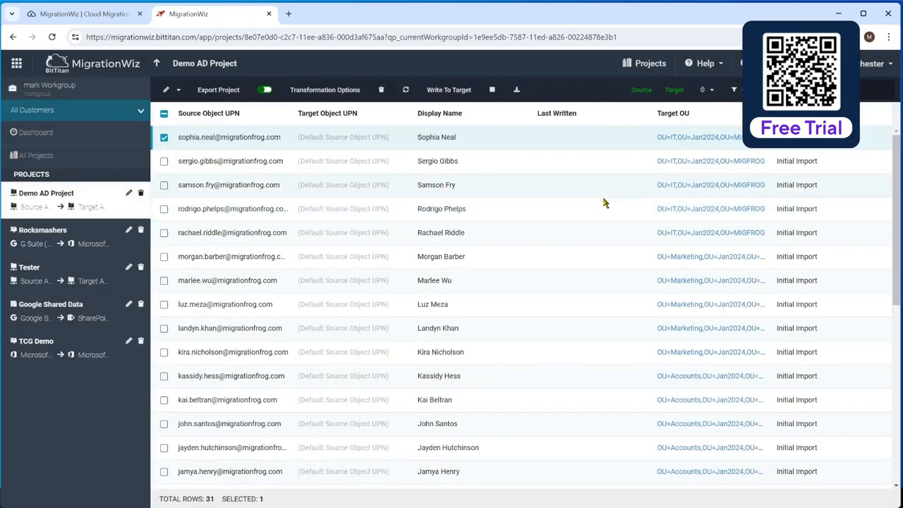
pyautogui.moveTo(552, 198)
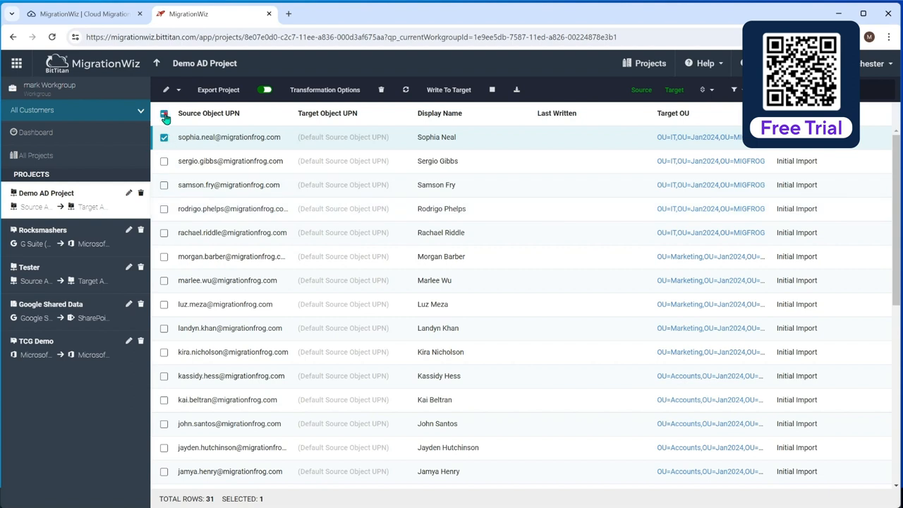
# Select all 31 AD objects and confirm writing them to the target AD.
pyautogui.click(164, 112)
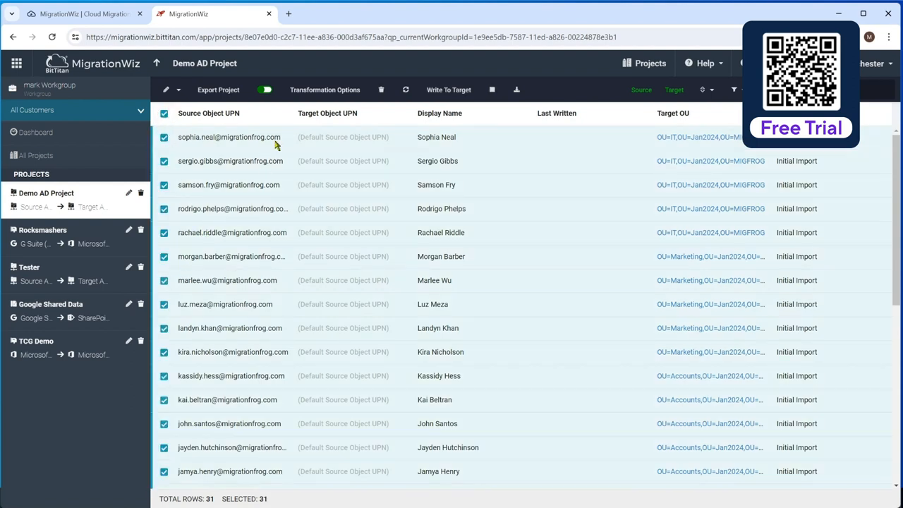
pyautogui.moveTo(449, 89)
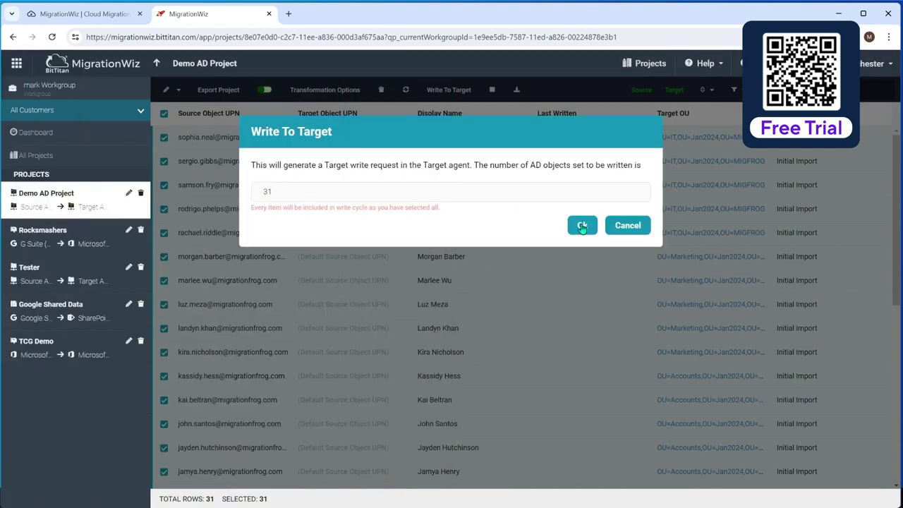
pyautogui.click(582, 224)
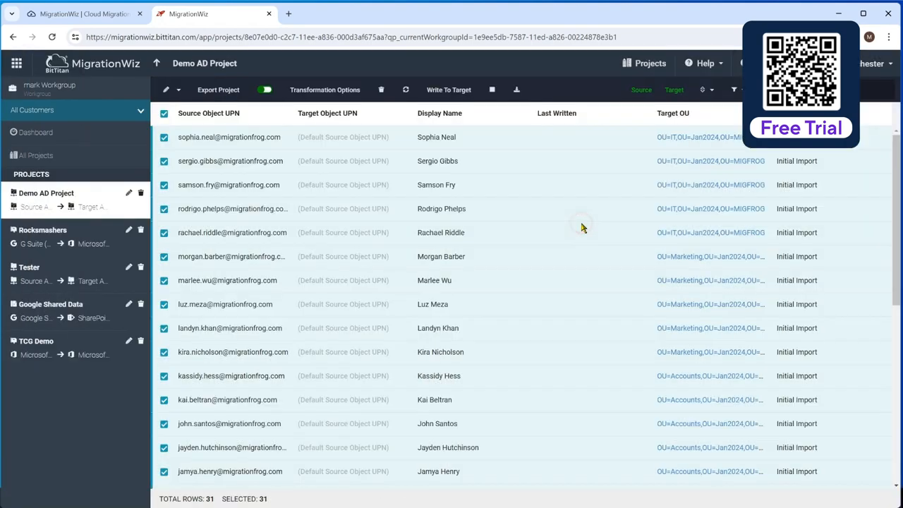
pyautogui.click(449, 89)
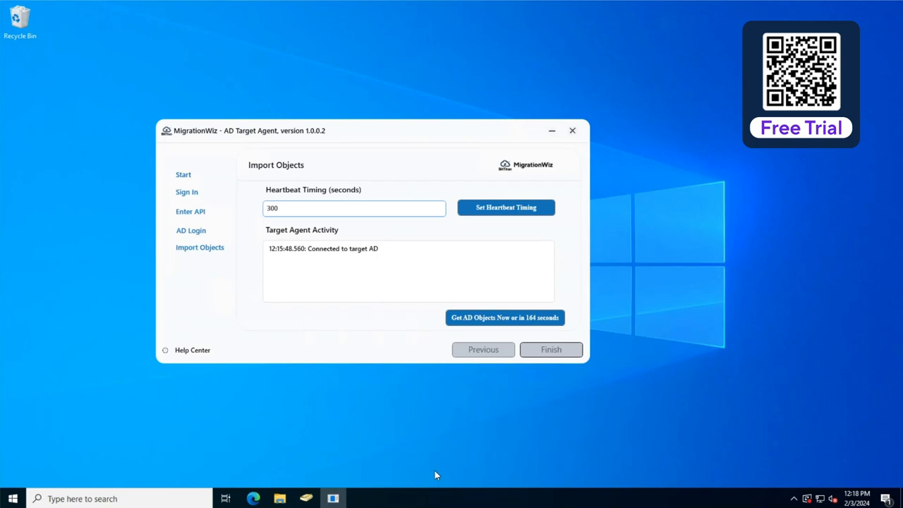
pyautogui.moveTo(456, 412)
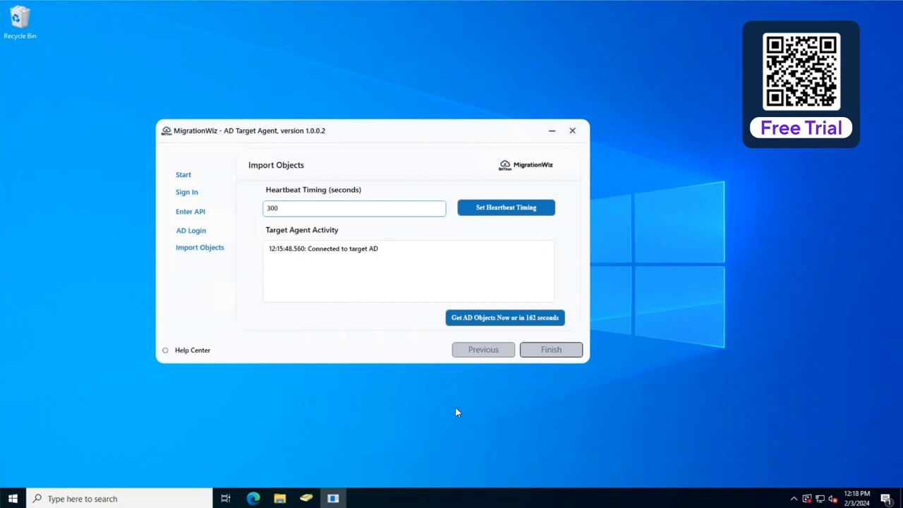
# Minimize the AD Target Agent window to show the Windows desktop.
pyautogui.click(504, 318)
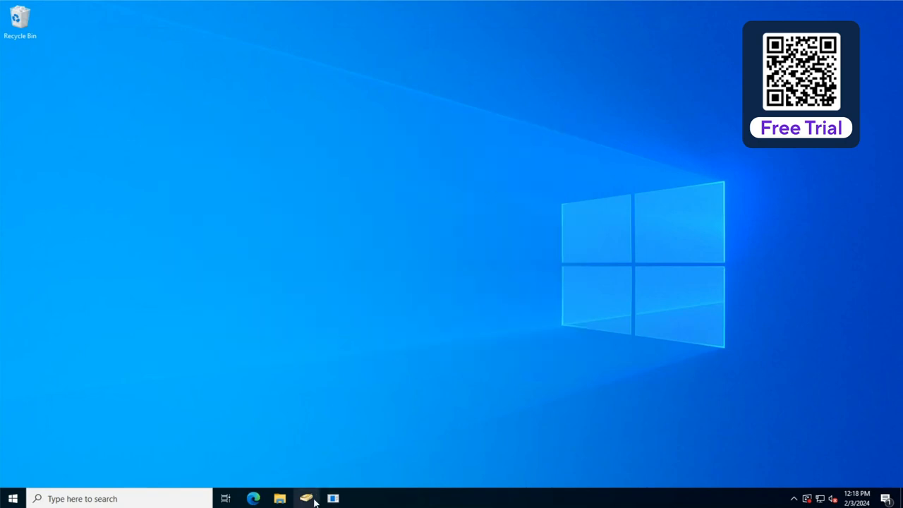
pyautogui.click(306, 499)
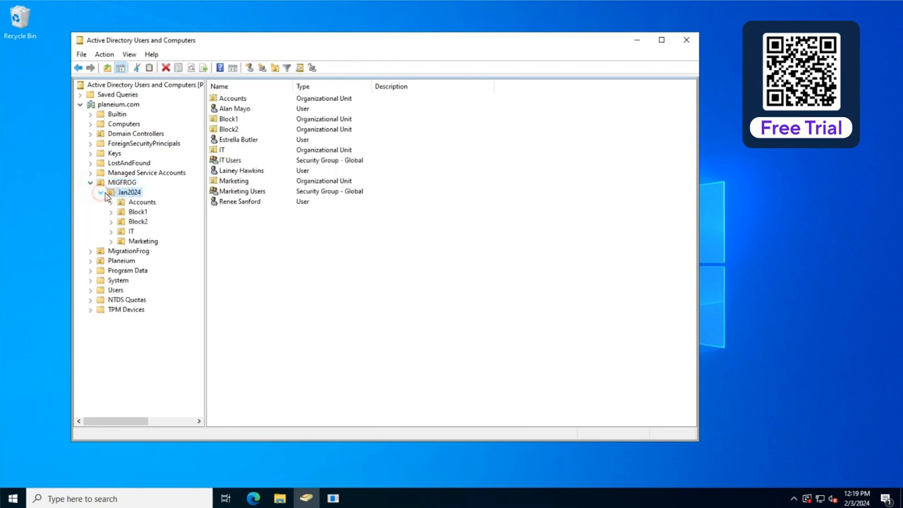
pyautogui.click(142, 201)
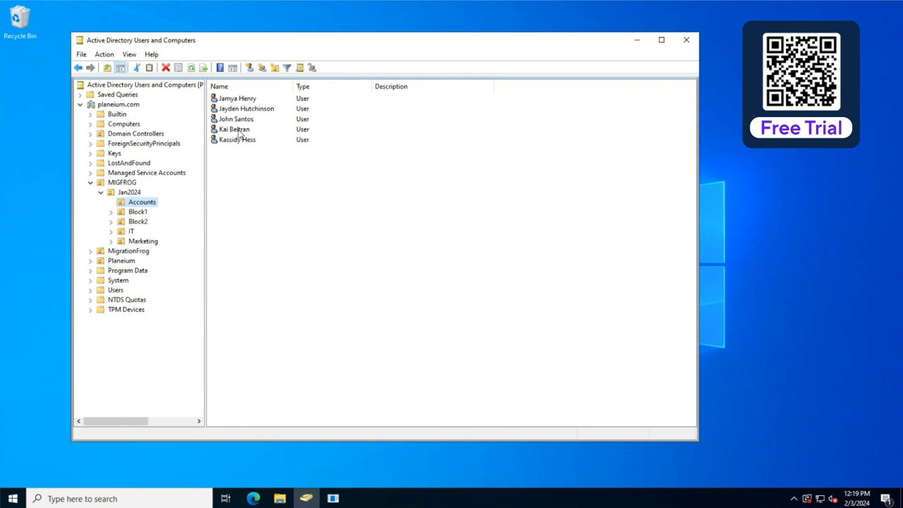
pyautogui.doubleClick(234, 129)
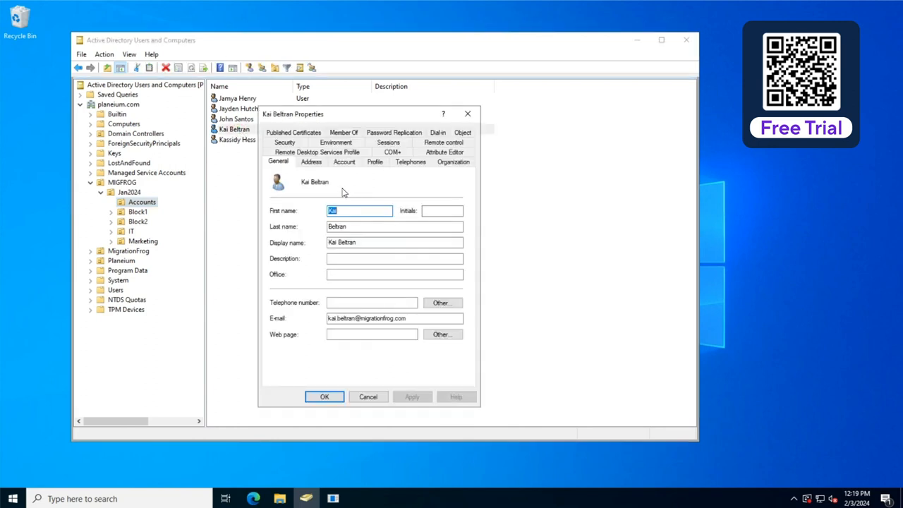
pyautogui.click(344, 161)
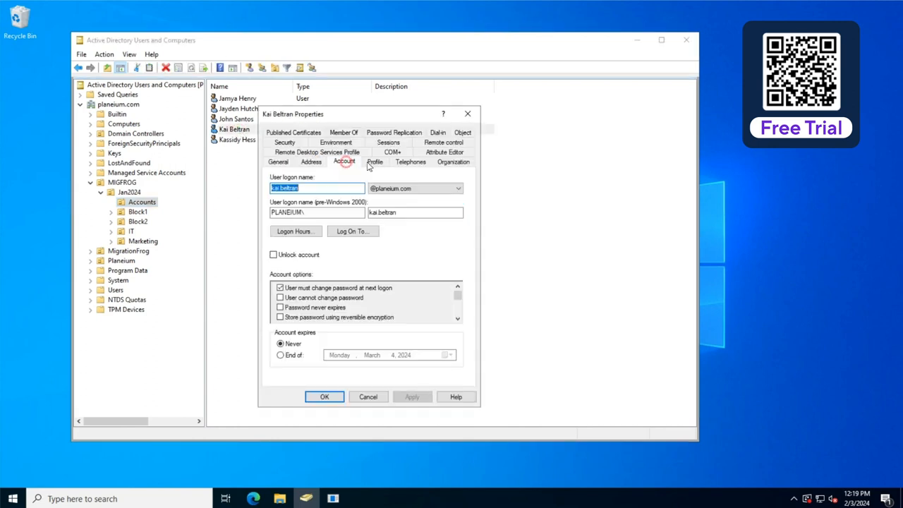
pyautogui.click(453, 160)
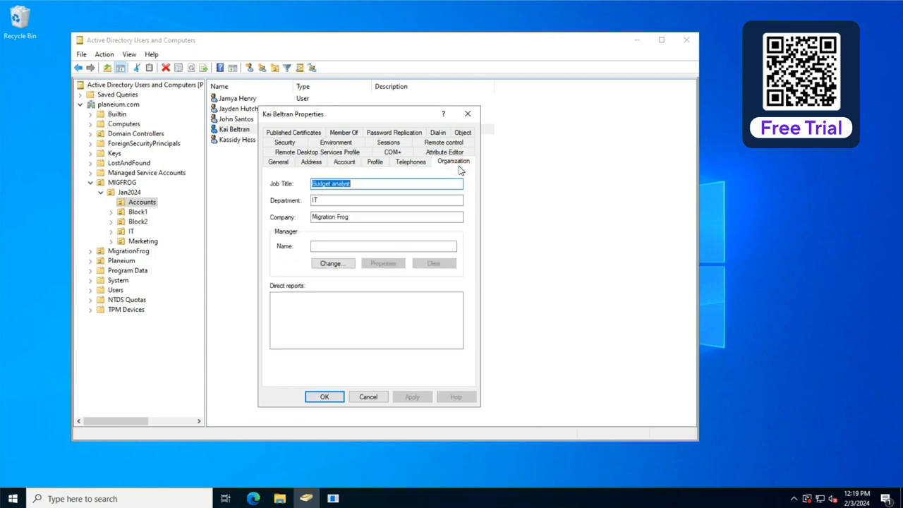
pyautogui.click(324, 396)
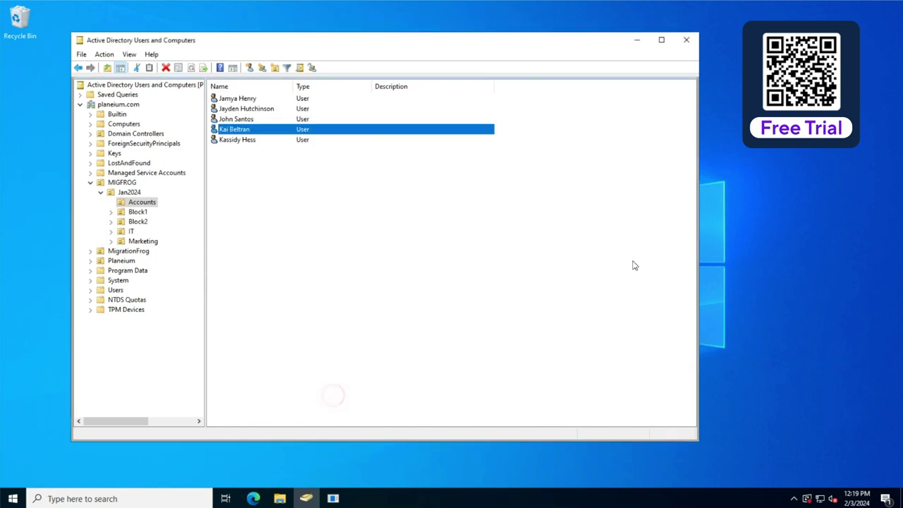
# Show the five users in Jan2024's IT OU and select the last one.
pyautogui.click(131, 231)
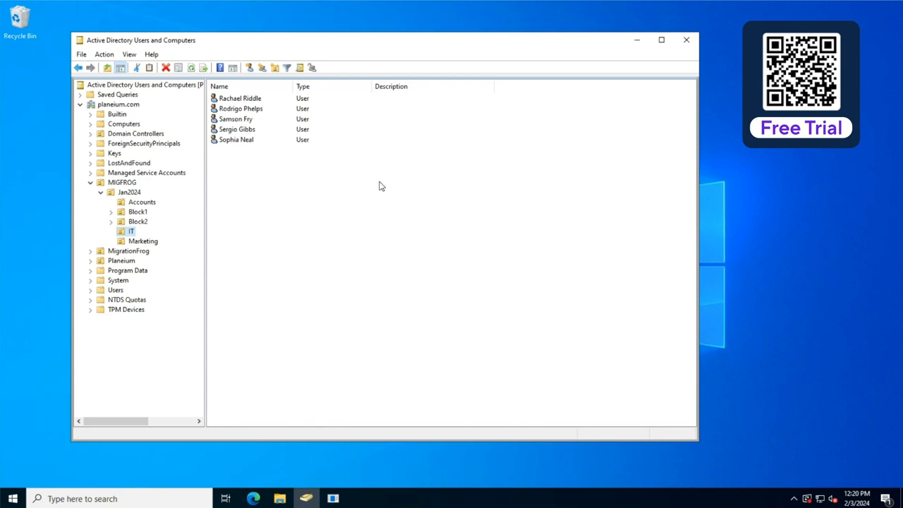
pyautogui.moveTo(261, 154)
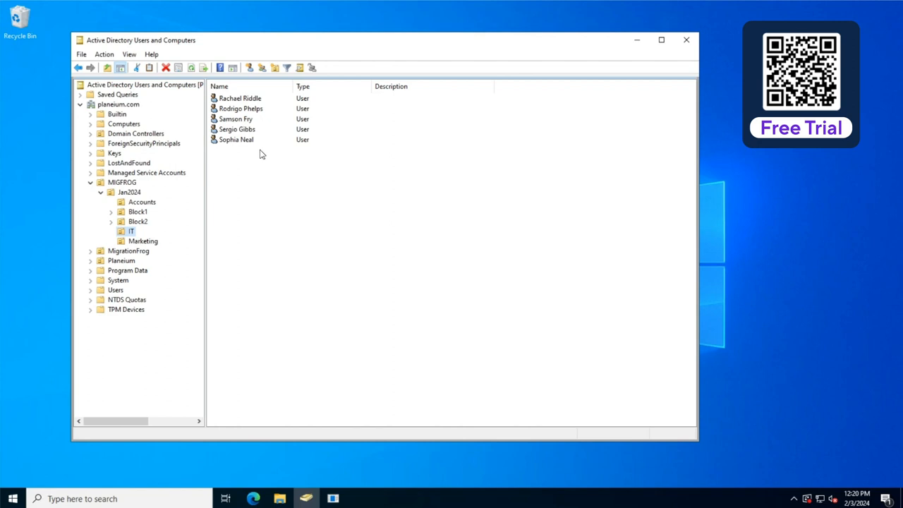
pyautogui.click(236, 139)
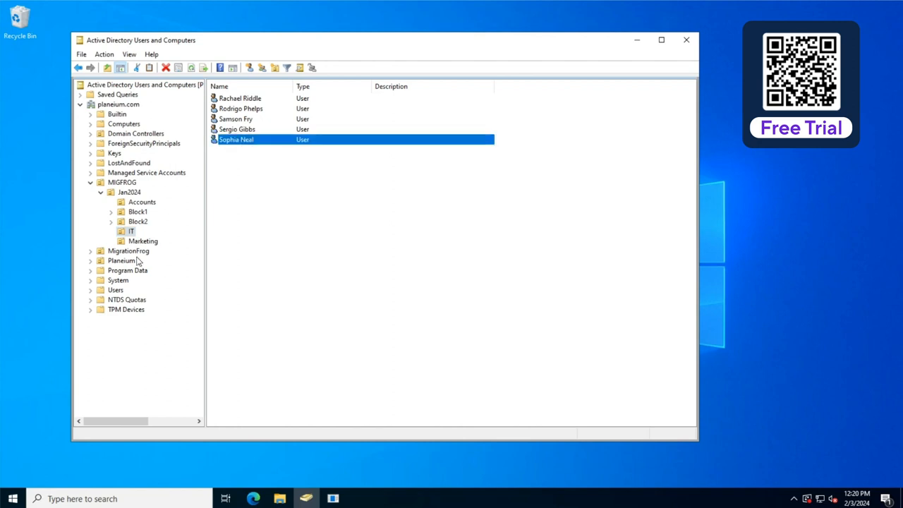
pyautogui.moveTo(140, 376)
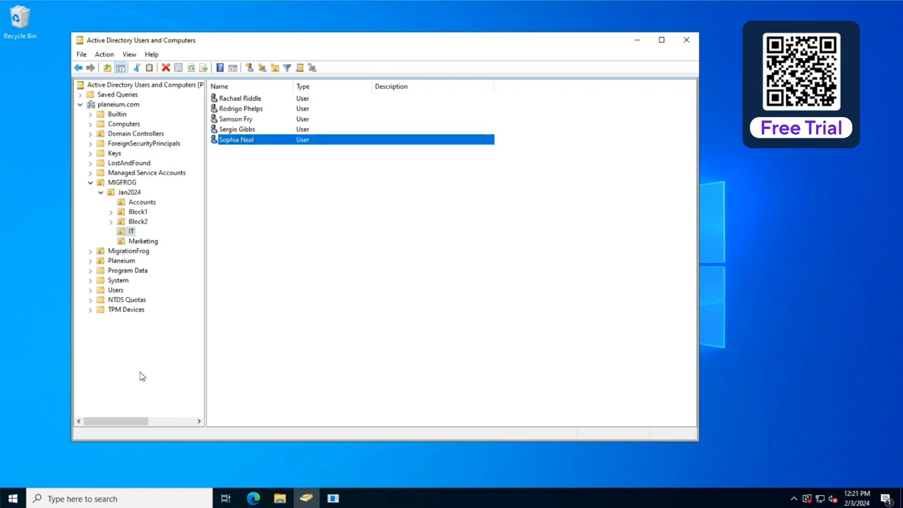
pyautogui.moveTo(189, 191)
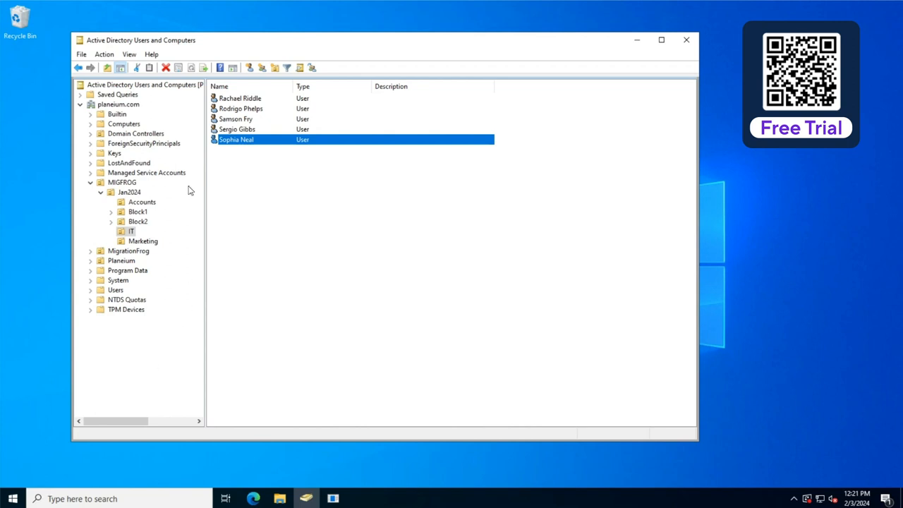
pyautogui.moveTo(123, 261)
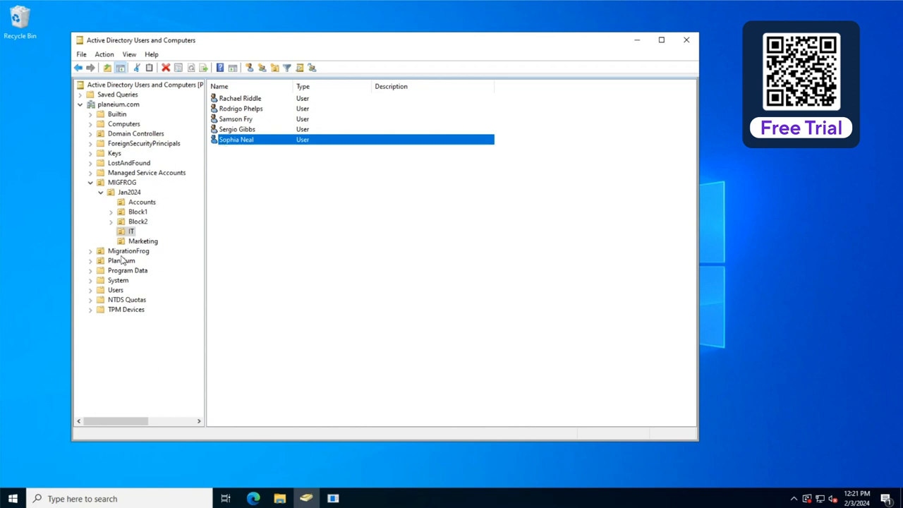
pyautogui.moveTo(257, 283)
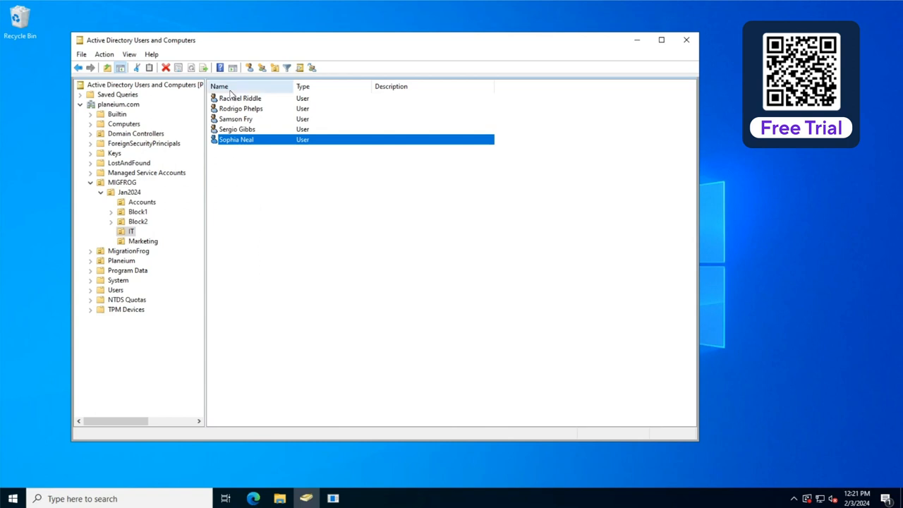
pyautogui.moveTo(344, 332)
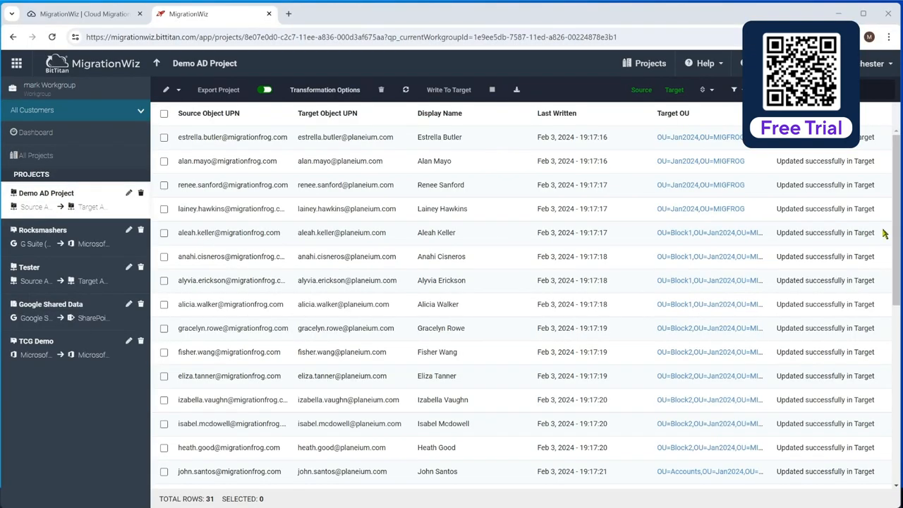
pyautogui.moveTo(375, 256)
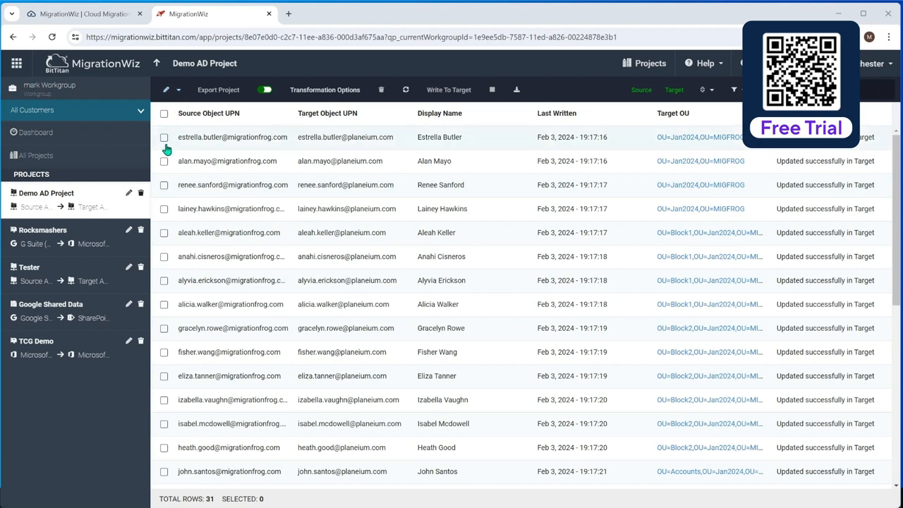
pyautogui.moveTo(164, 161)
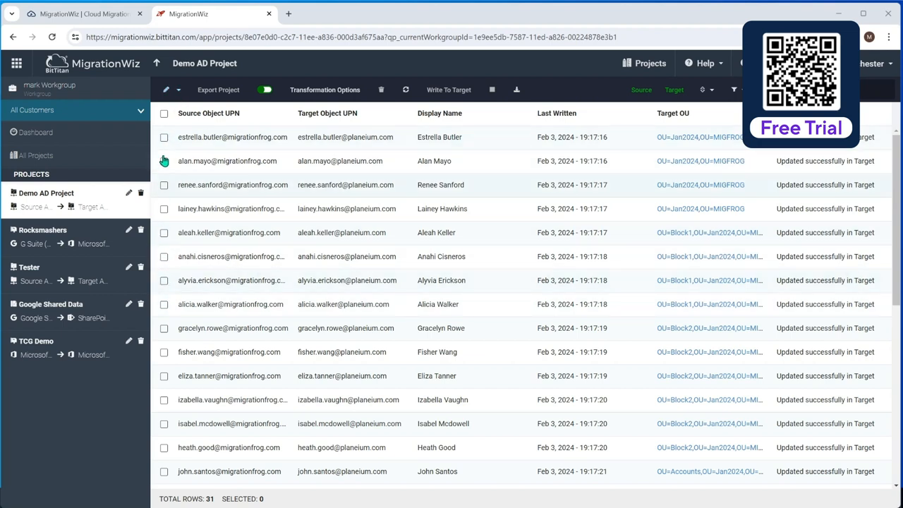
# Select the first users in Demo AD Project and choose the export destination project.
pyautogui.click(163, 161)
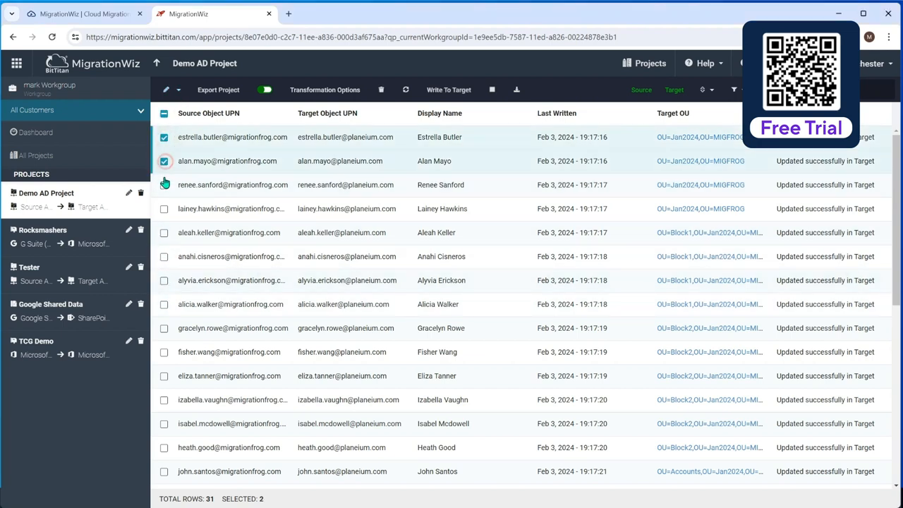
pyautogui.click(163, 208)
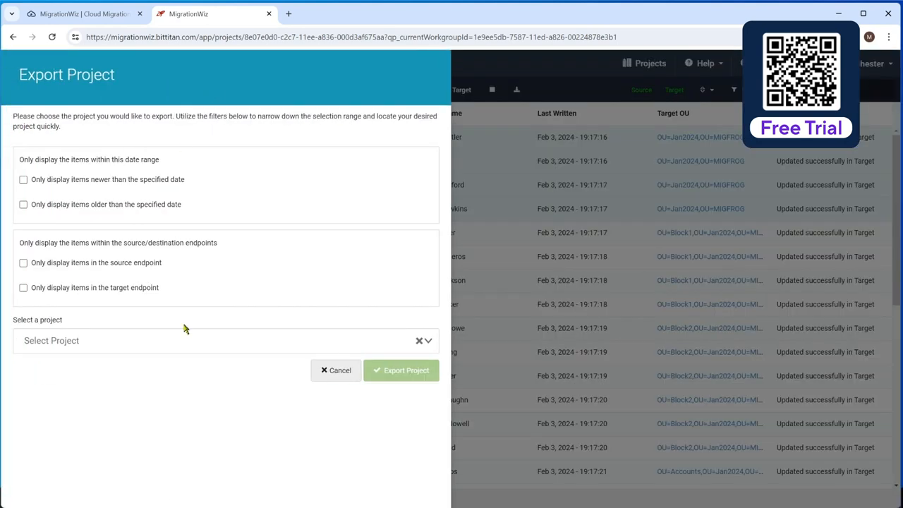
pyautogui.click(219, 340)
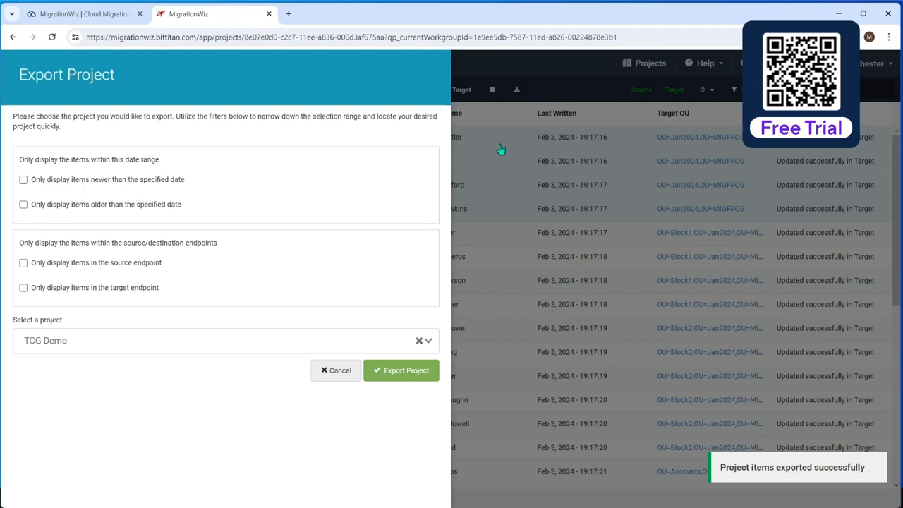
pyautogui.moveTo(506, 14)
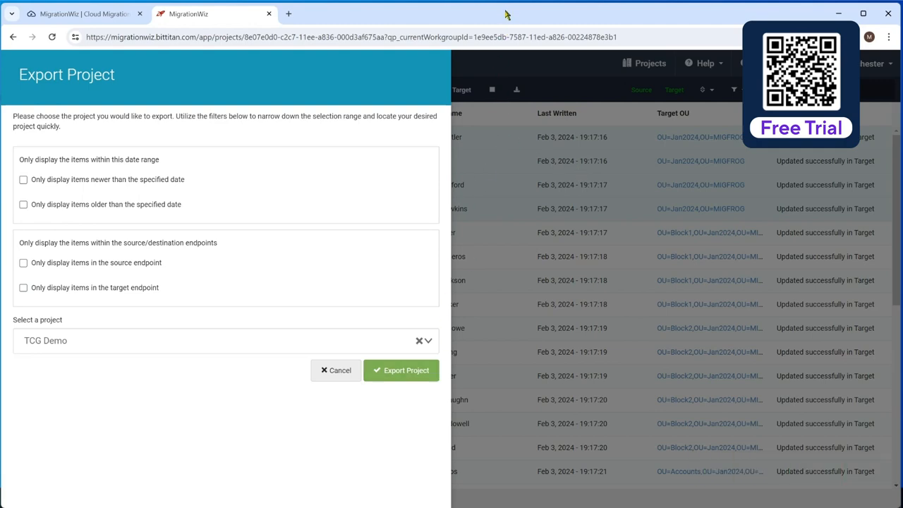
# Close the export form and open the TCG Demo project with the four exported users.
pyautogui.click(335, 370)
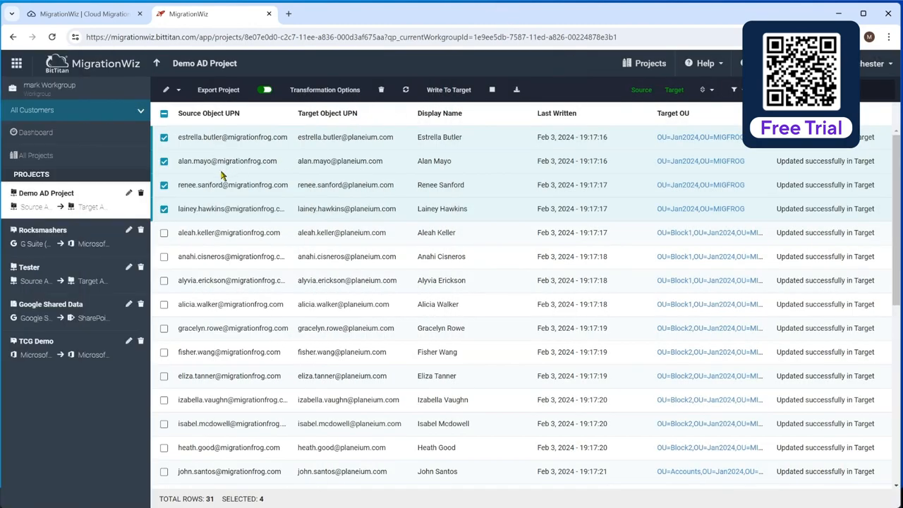
pyautogui.click(36, 341)
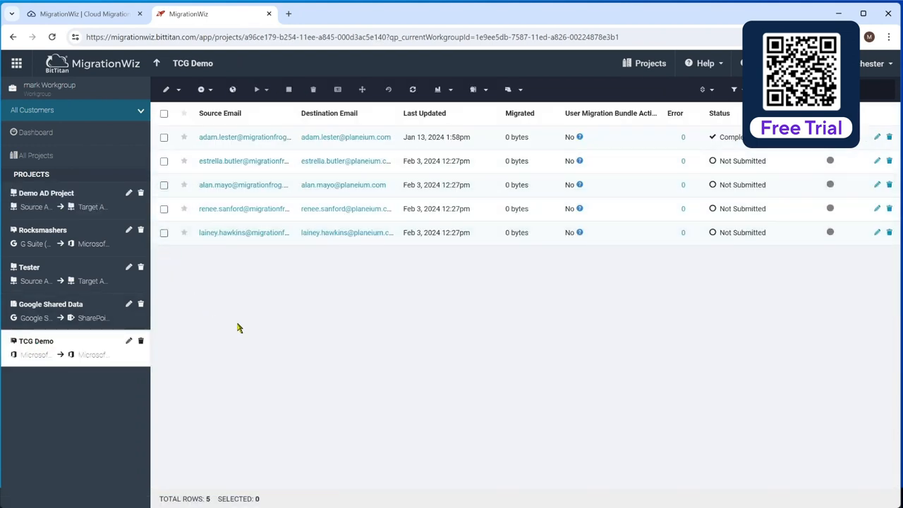
pyautogui.moveTo(493, 370)
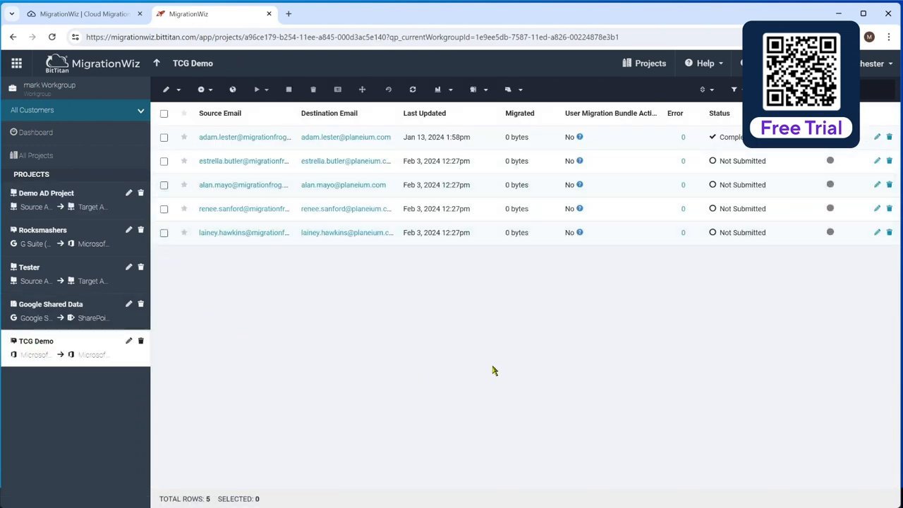
pyautogui.moveTo(681, 295)
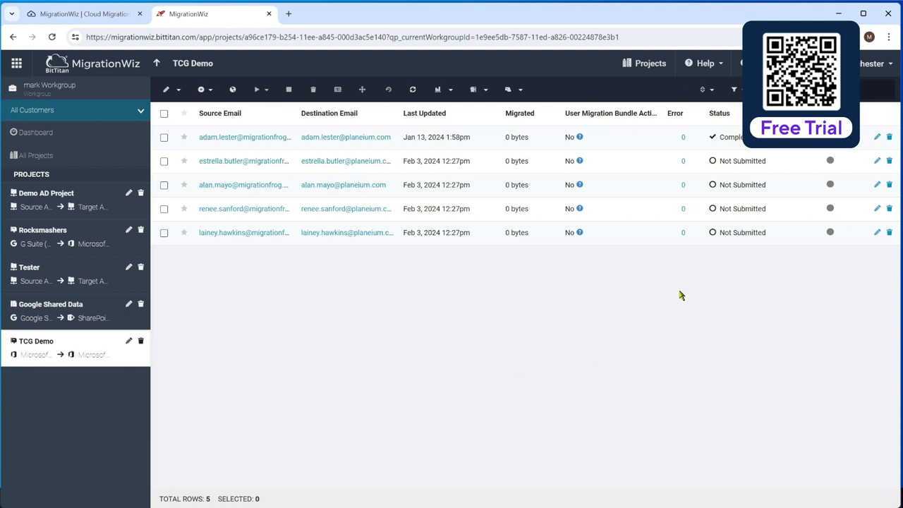